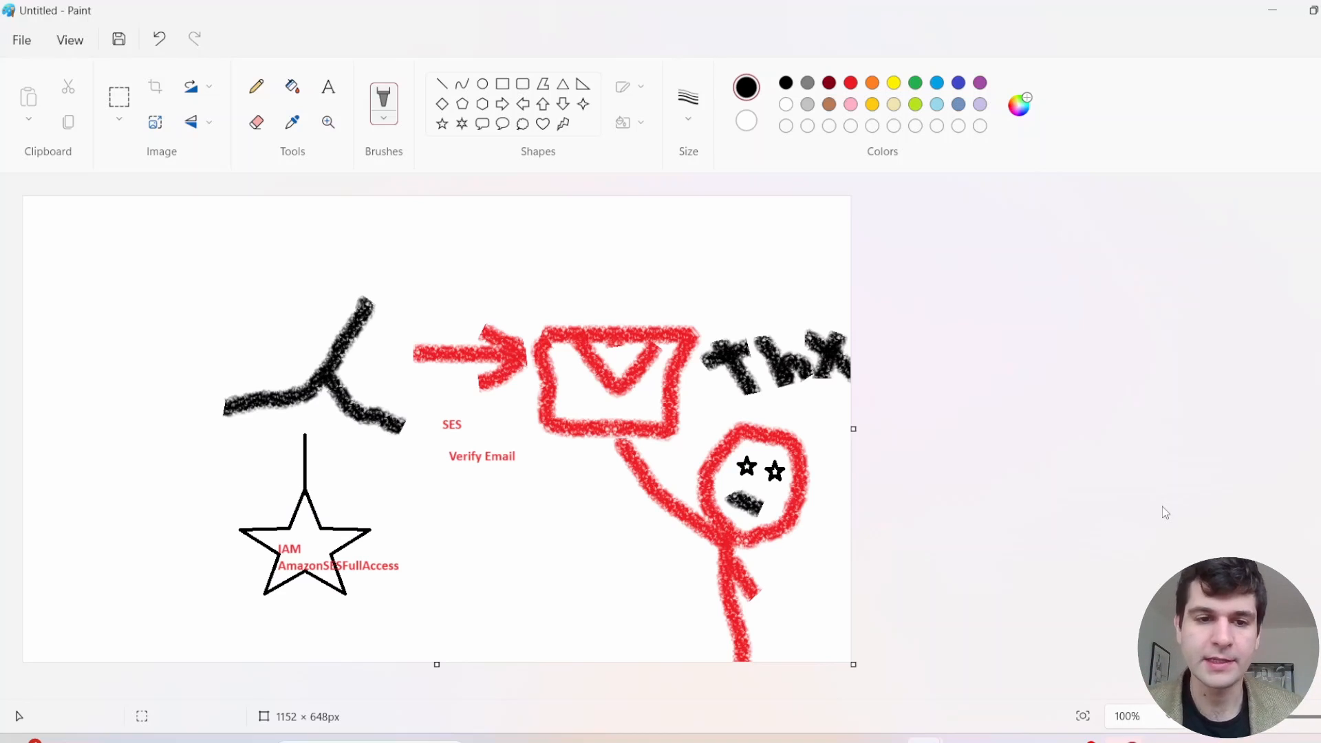
pyautogui.moveTo(619, 219)
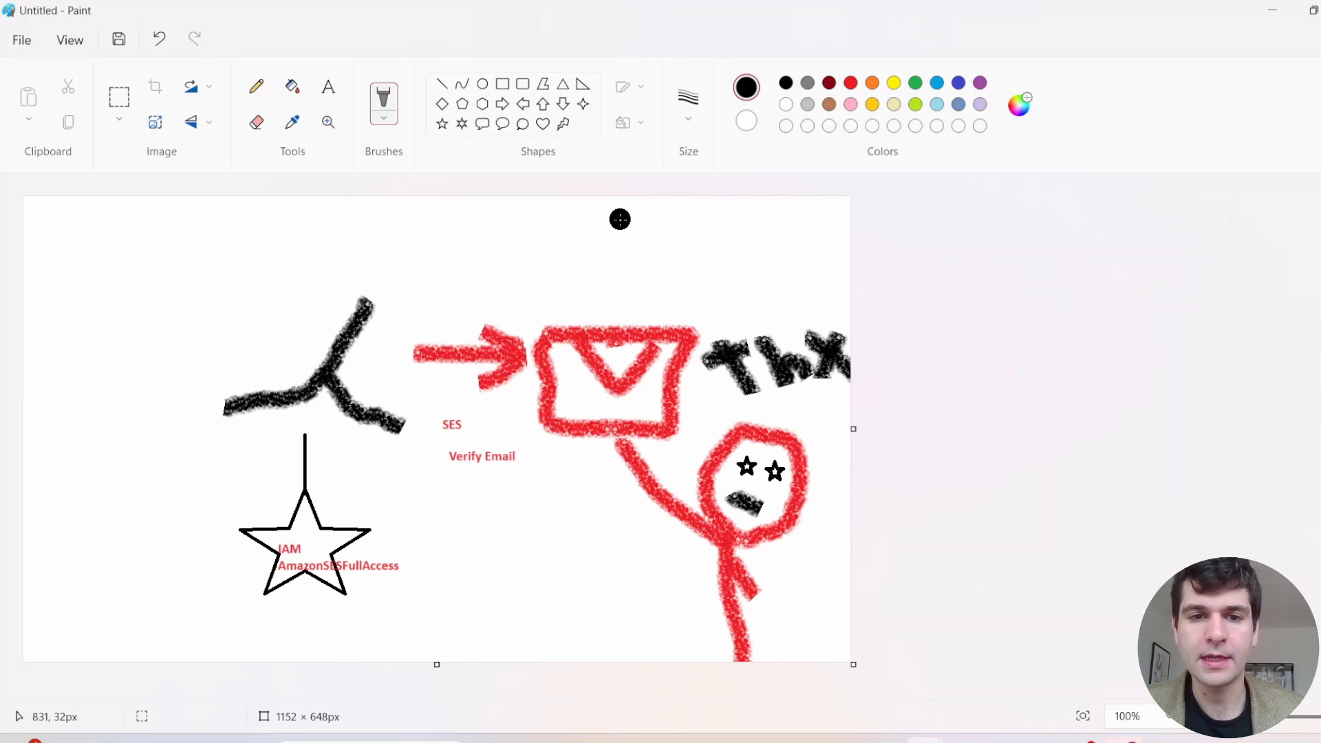
pyautogui.moveTo(605, 222)
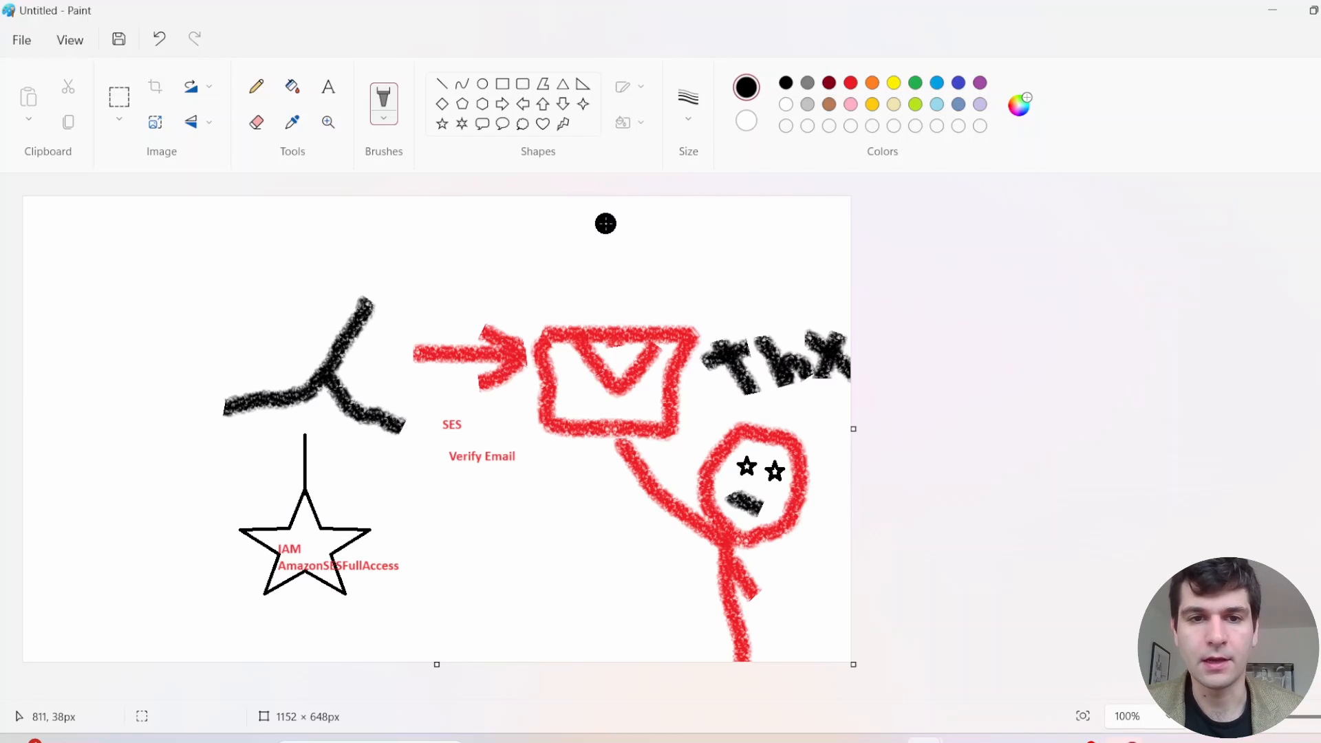
pyautogui.moveTo(587, 227)
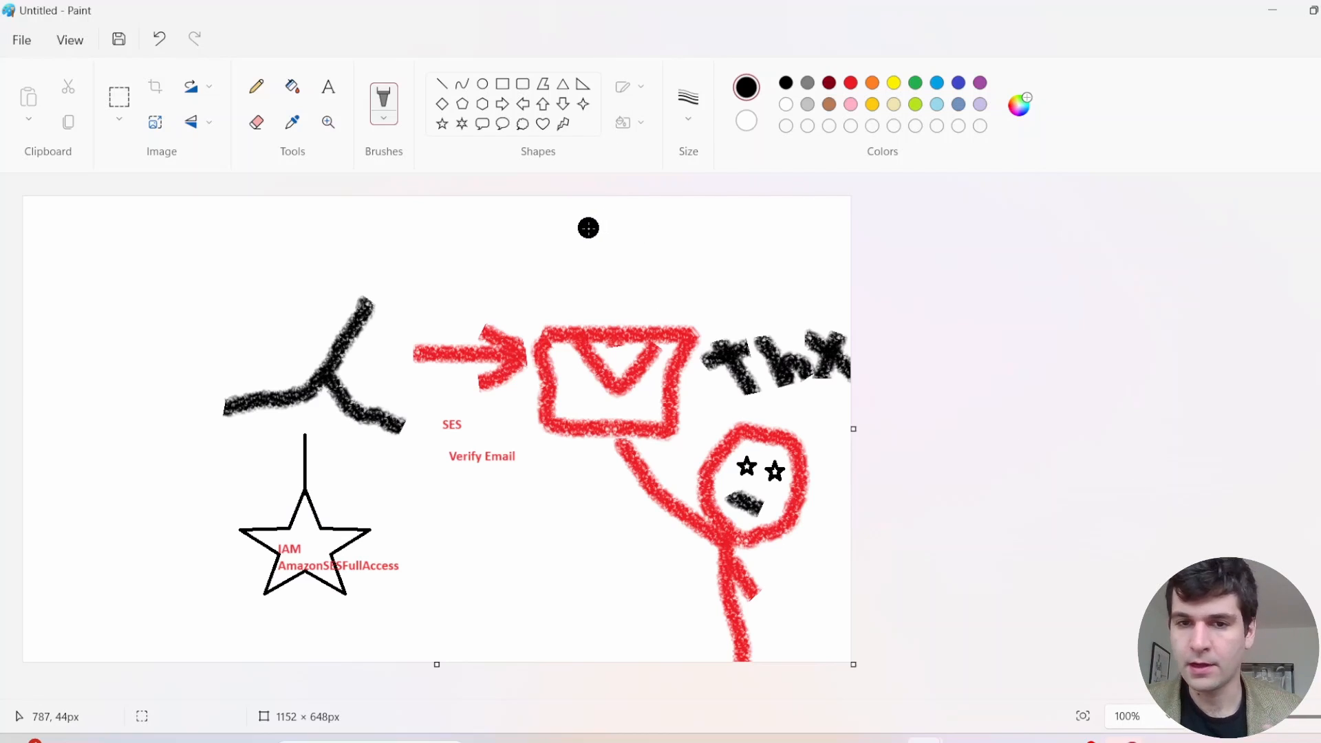
pyautogui.moveTo(579, 223)
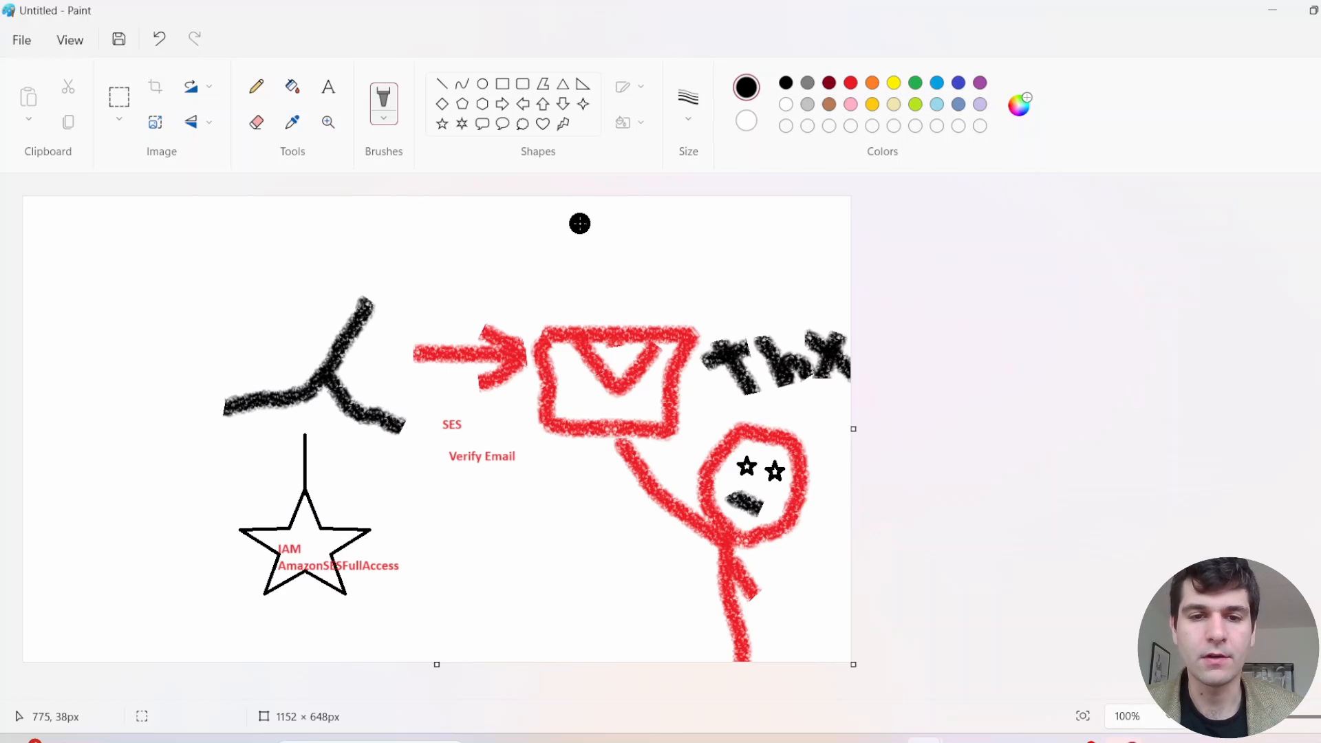
pyautogui.moveTo(573, 224)
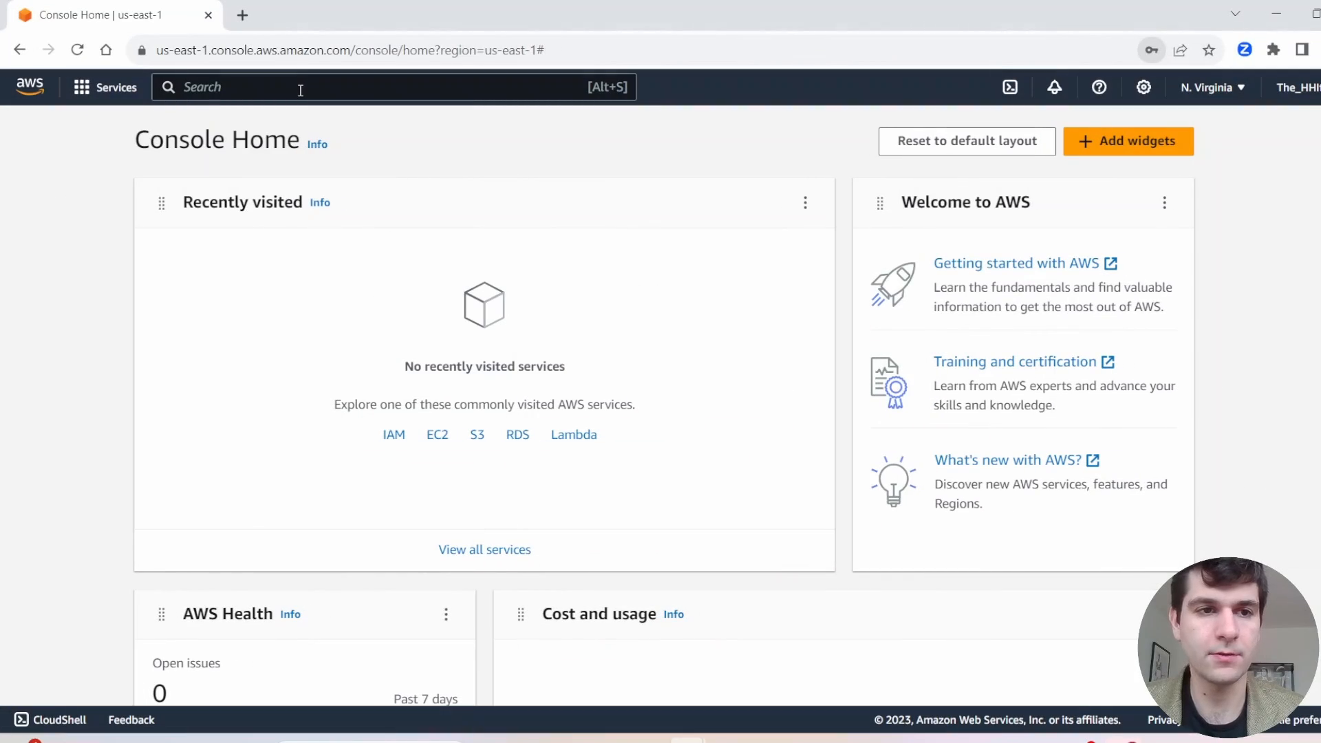
# From IAM Roles, begin a new role trusted by AWS service with the Lambda use case.
pyautogui.write('iam')
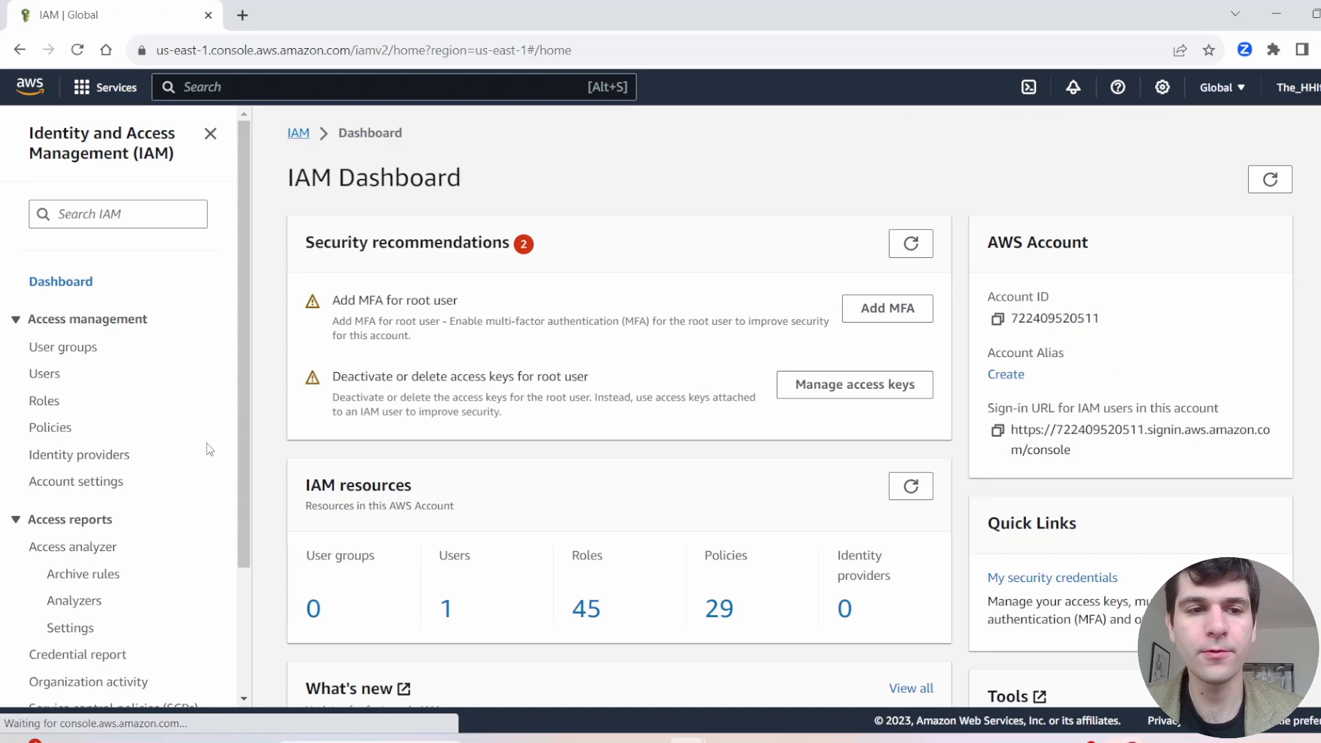
pyautogui.click(44, 401)
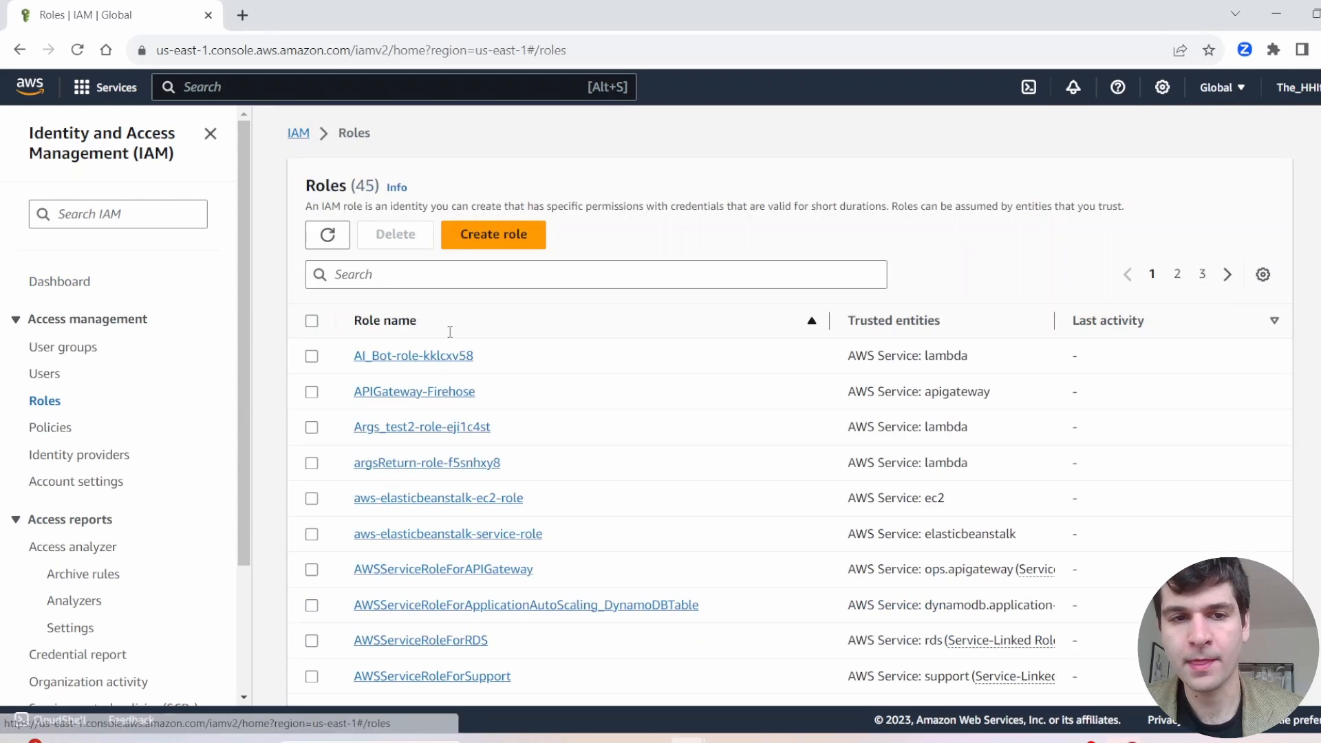
pyautogui.click(492, 234)
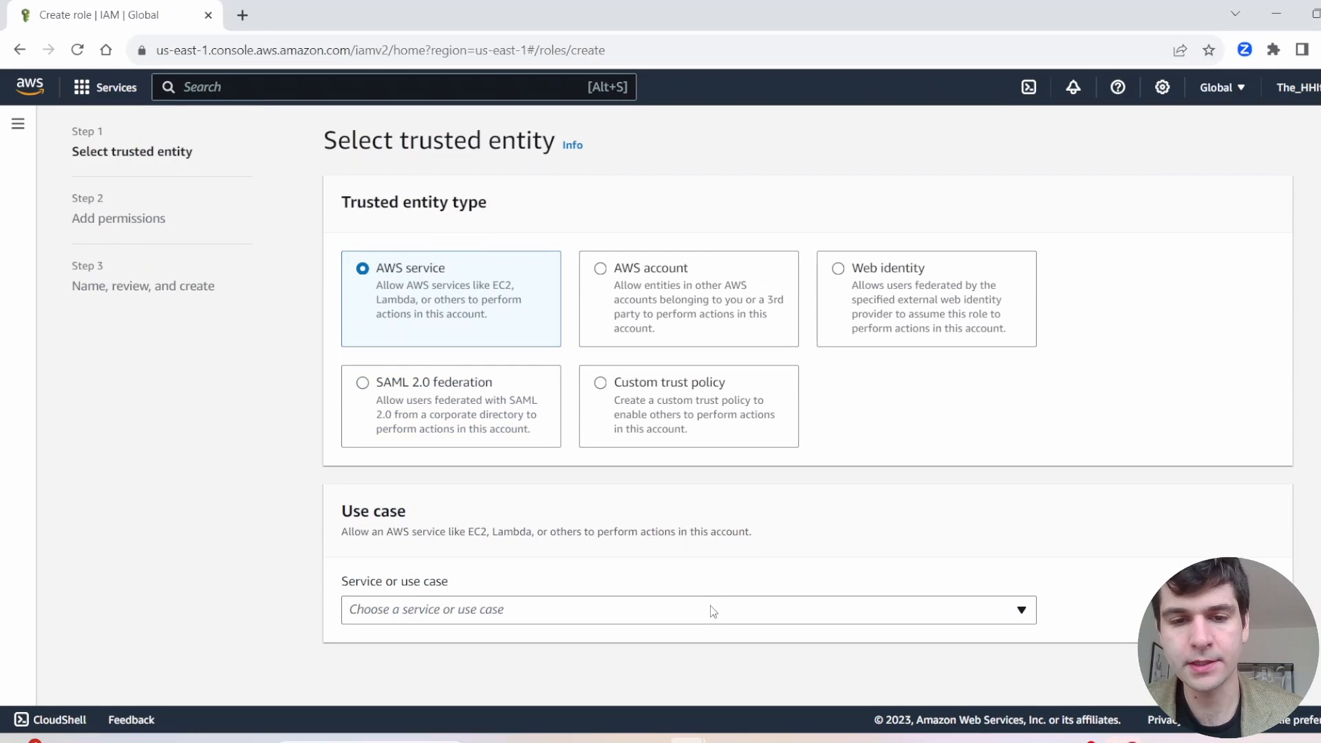
pyautogui.click(686, 609)
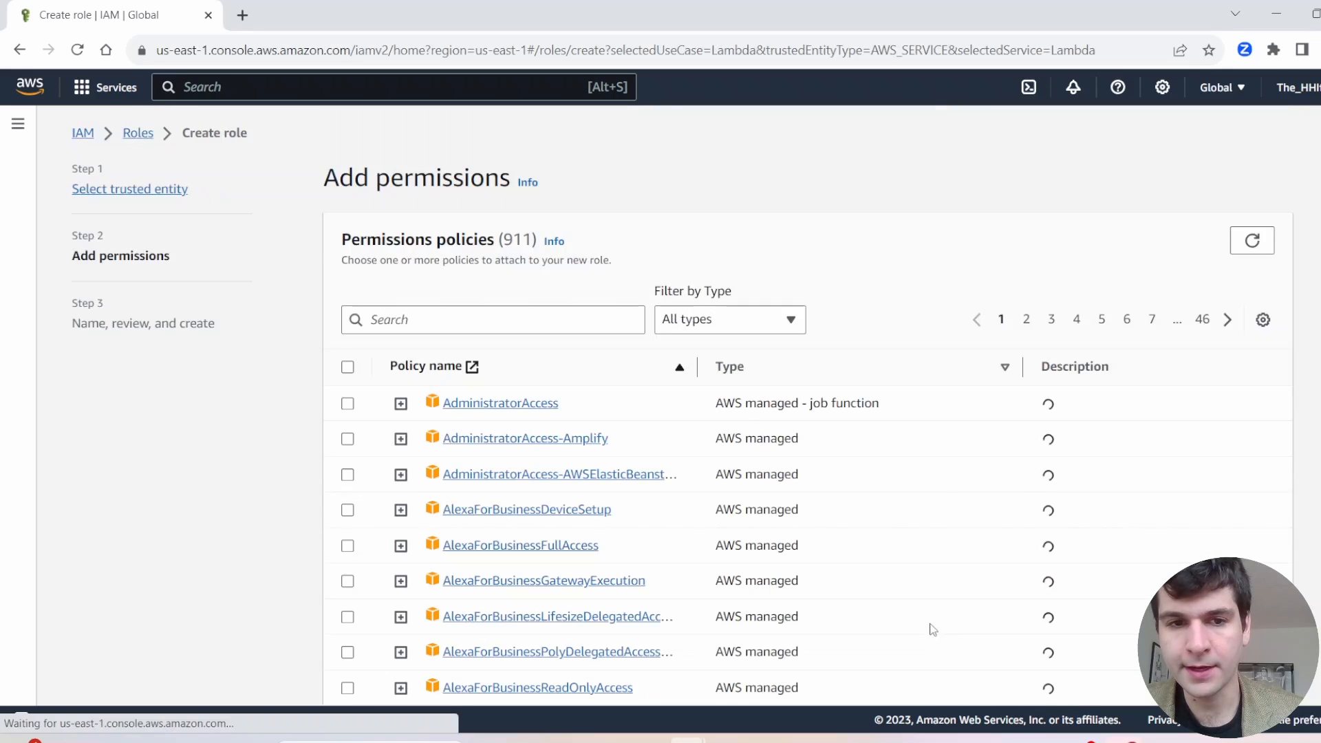
# Filter permissions policies for SES and attach AmazonSESFullAccess to the role.
pyautogui.click(493, 319)
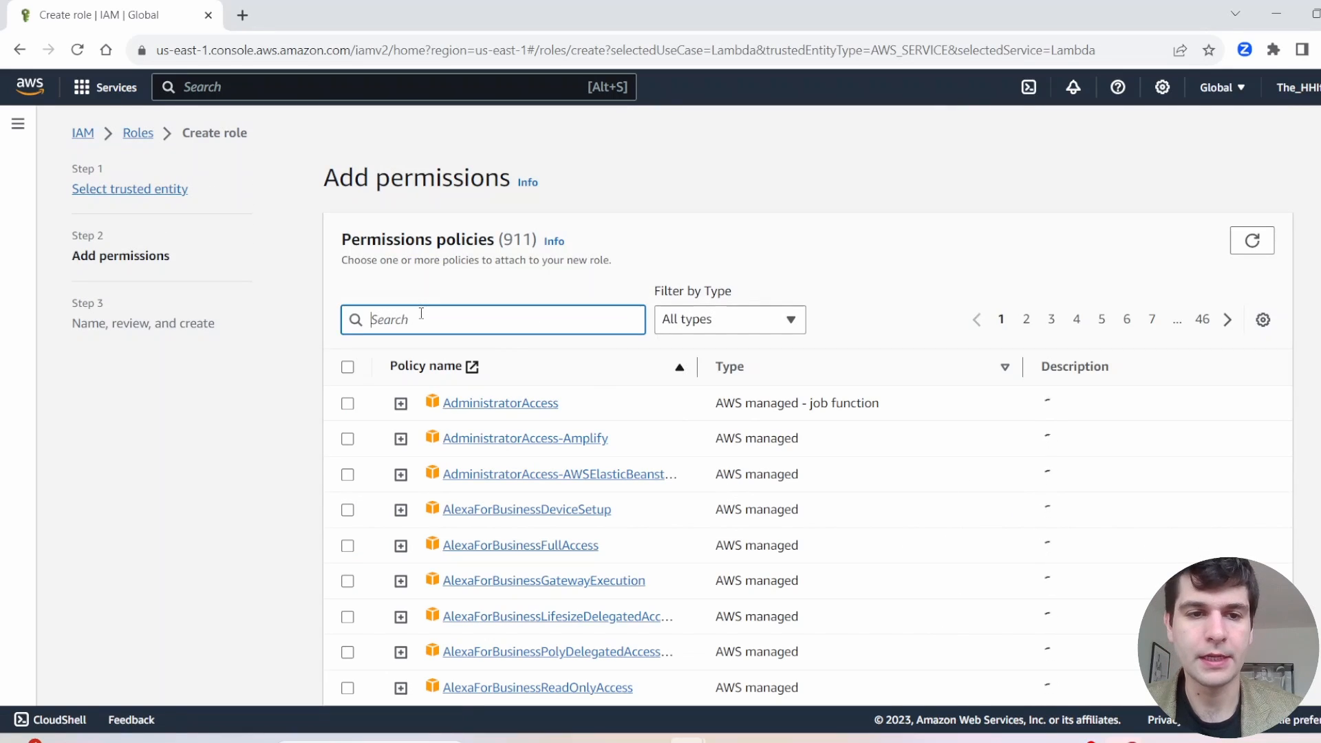
pyautogui.write('SES')
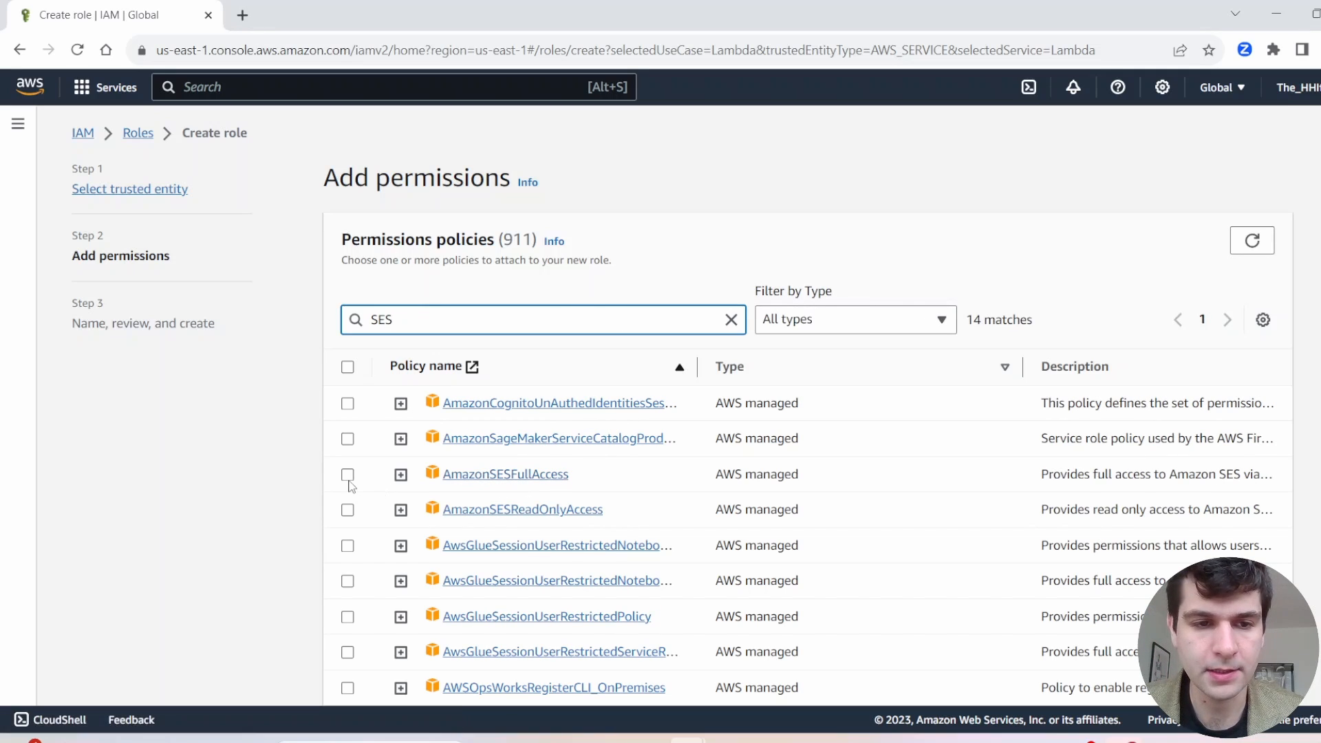
pyautogui.click(347, 473)
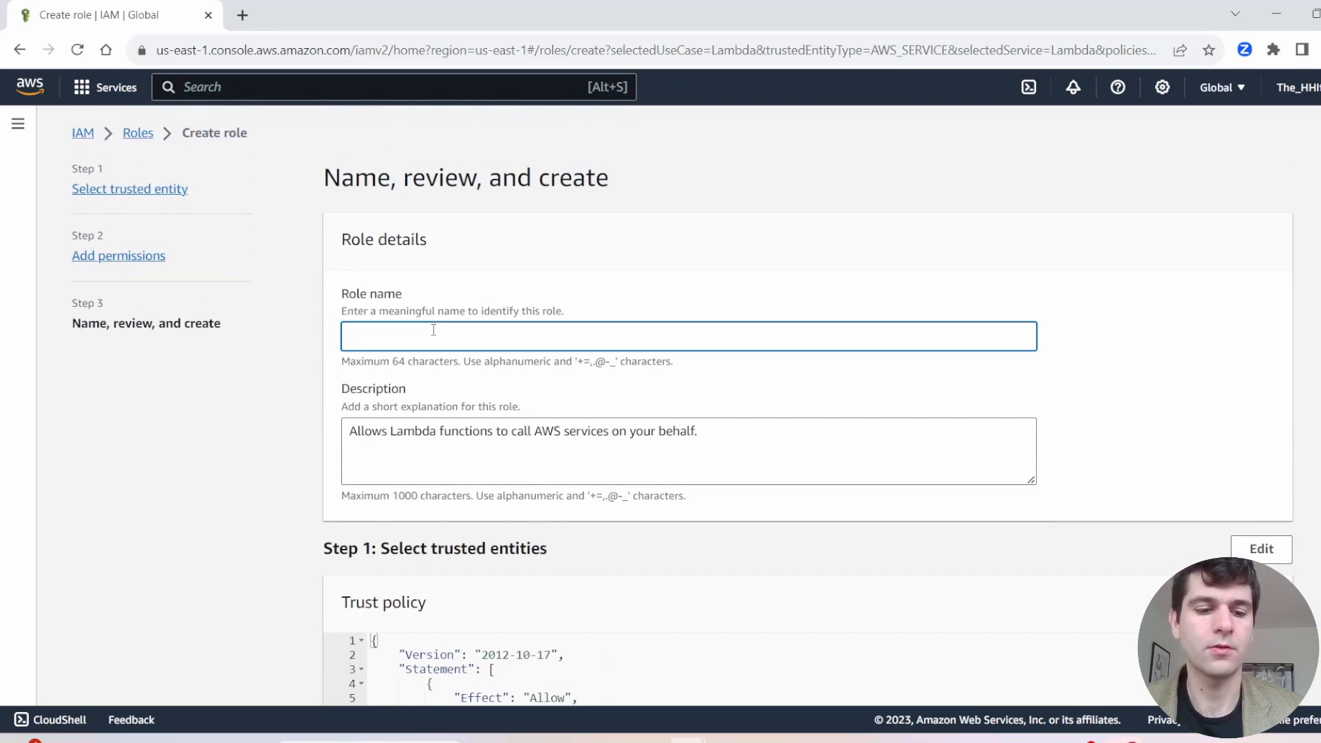
# Name the role SESemaily and finish creating it.
pyautogui.write('SES')
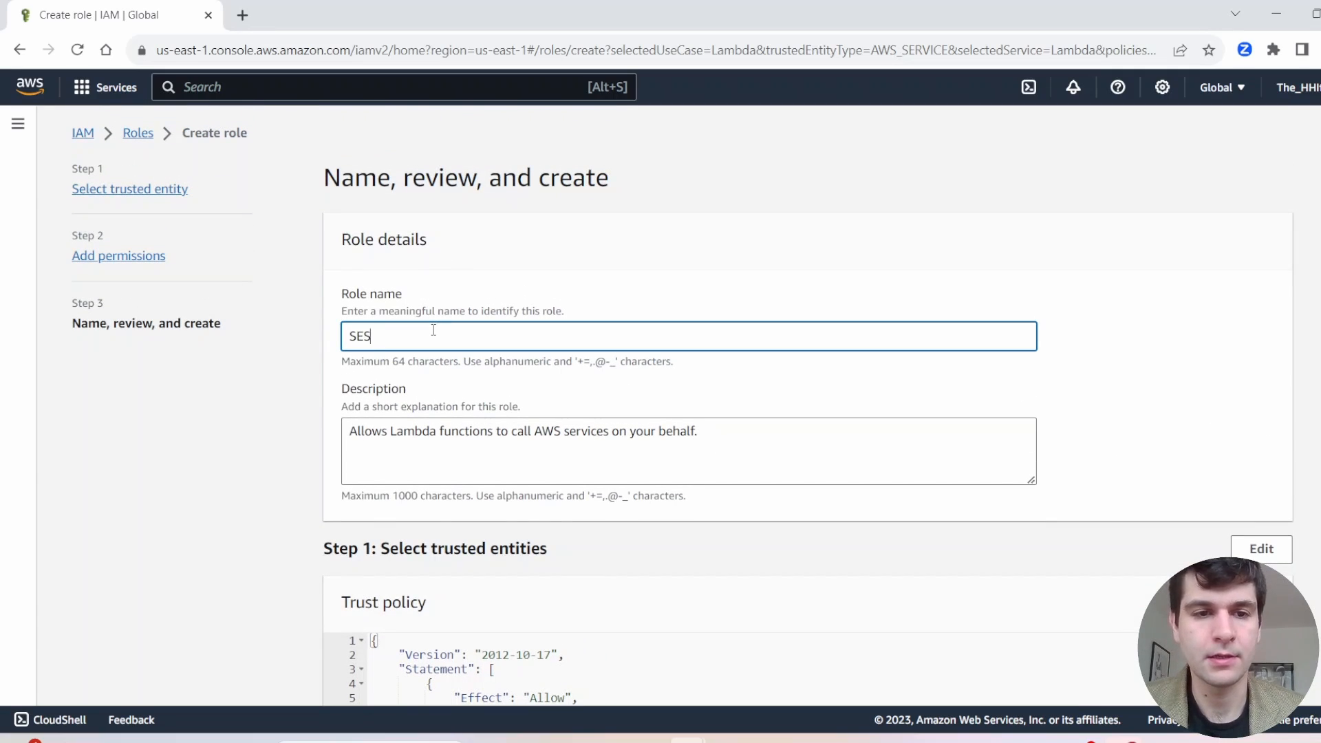
pyautogui.scroll(-3)
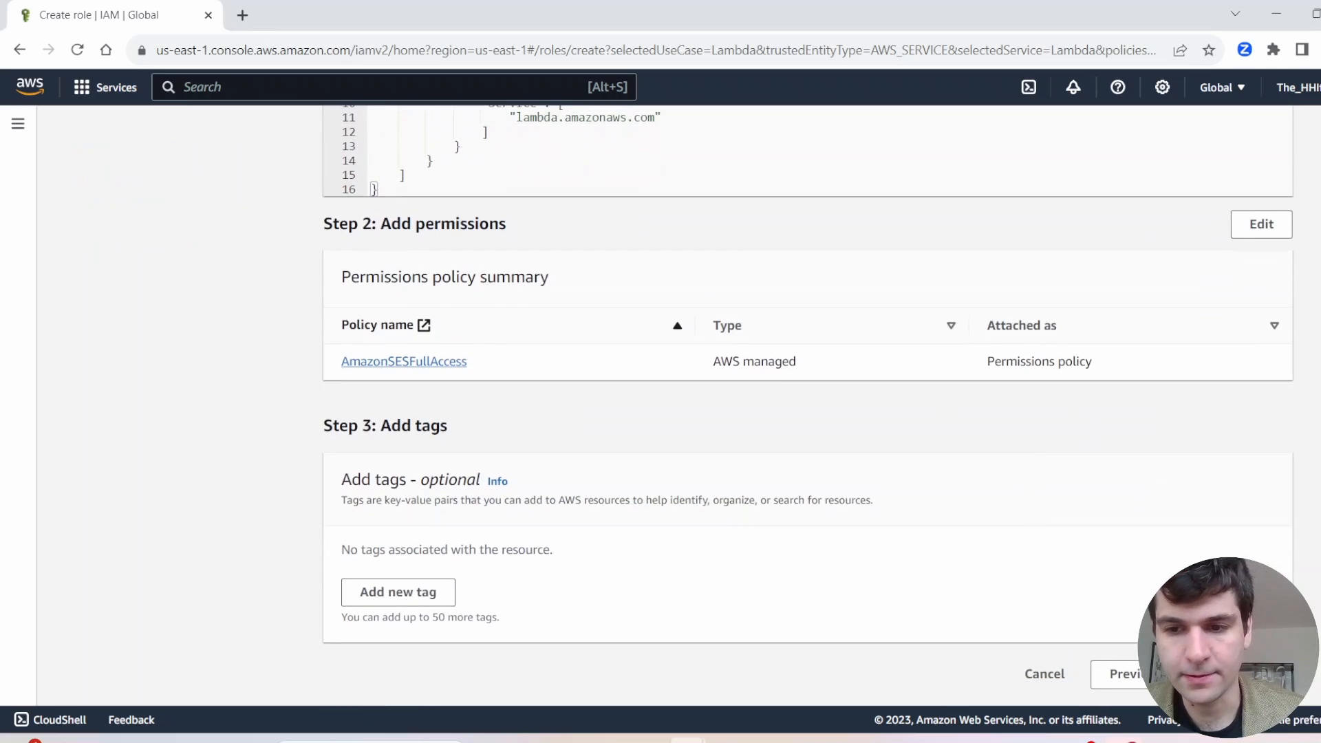
pyautogui.click(1123, 674)
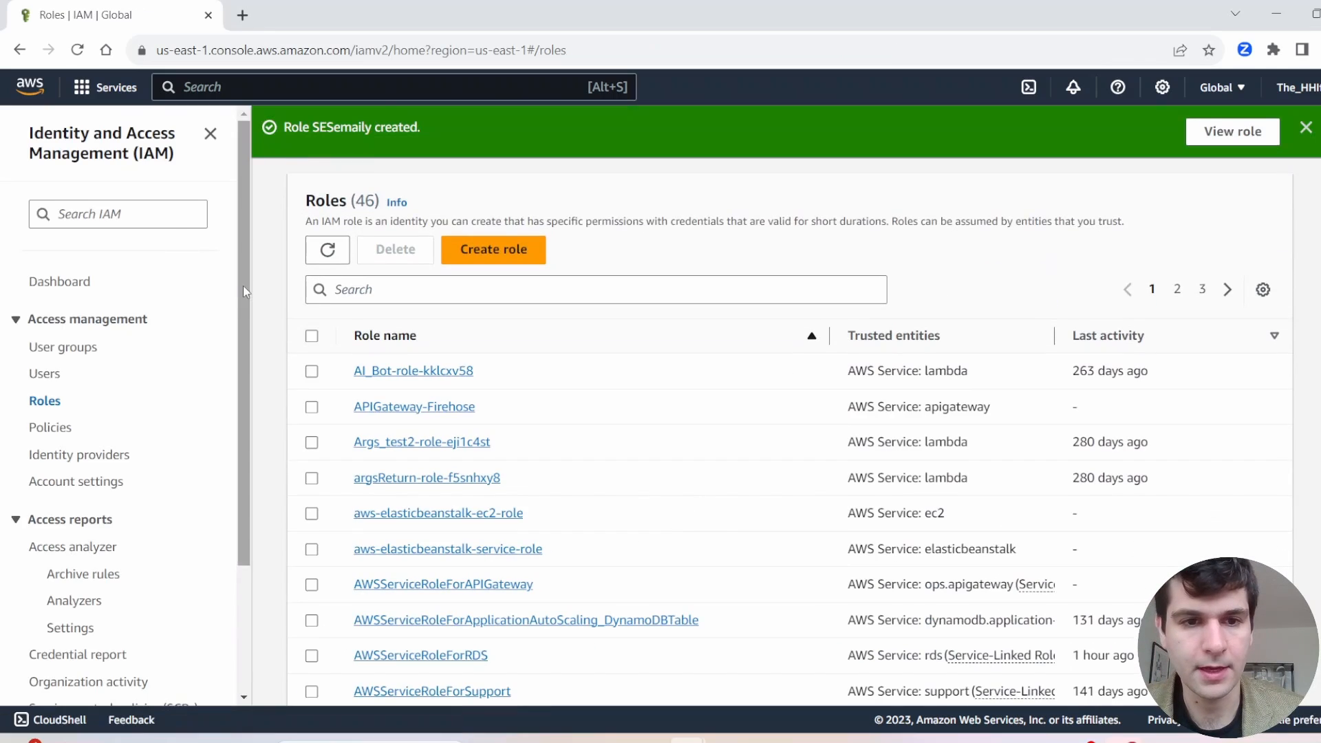
# Navigate to Amazon Simple Email Service and its Verified identities list.
pyautogui.click(379, 86)
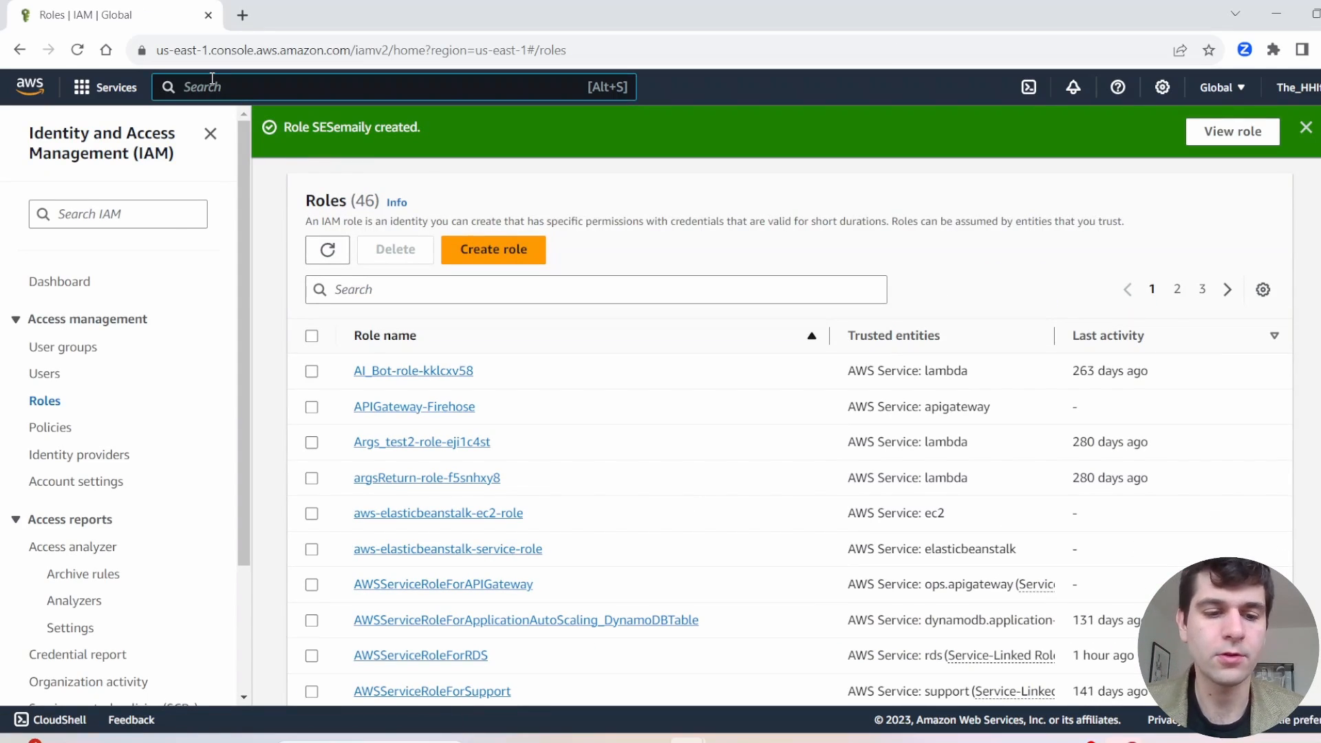
pyautogui.write('session Manager')
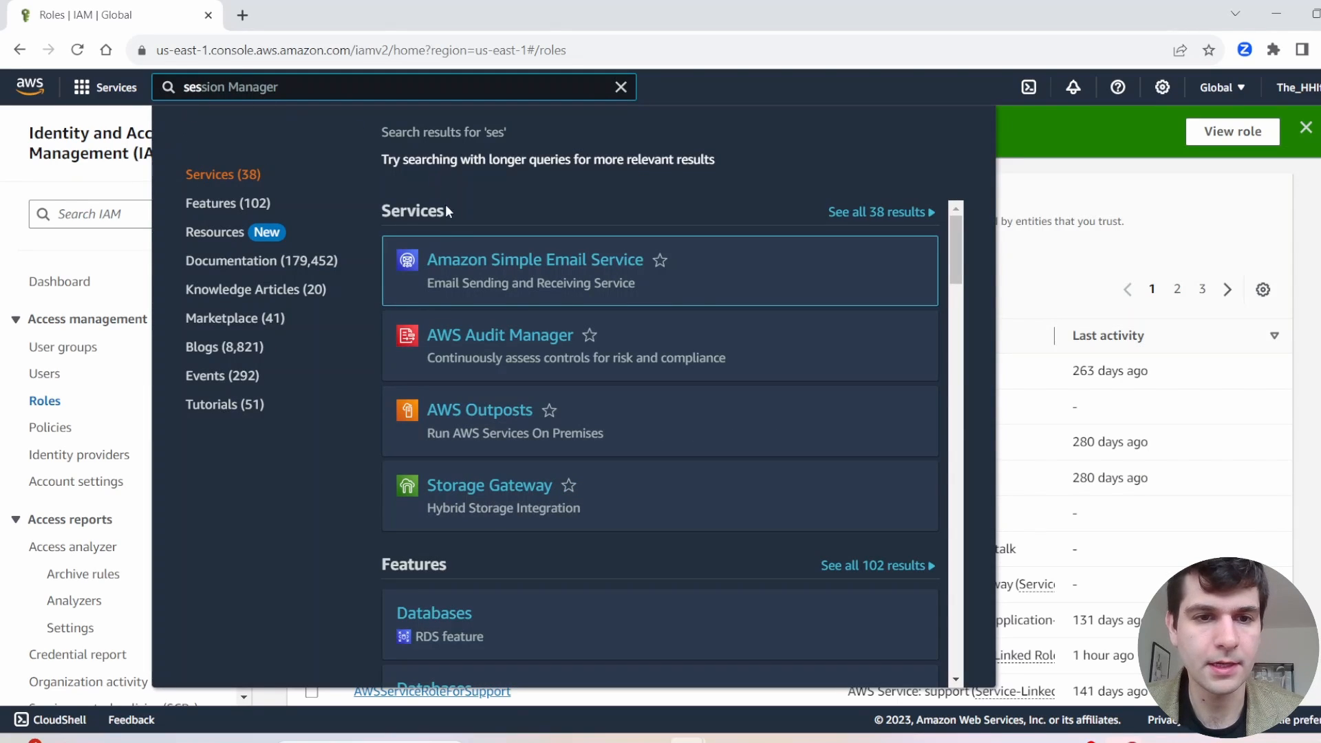
pyautogui.moveTo(472, 273)
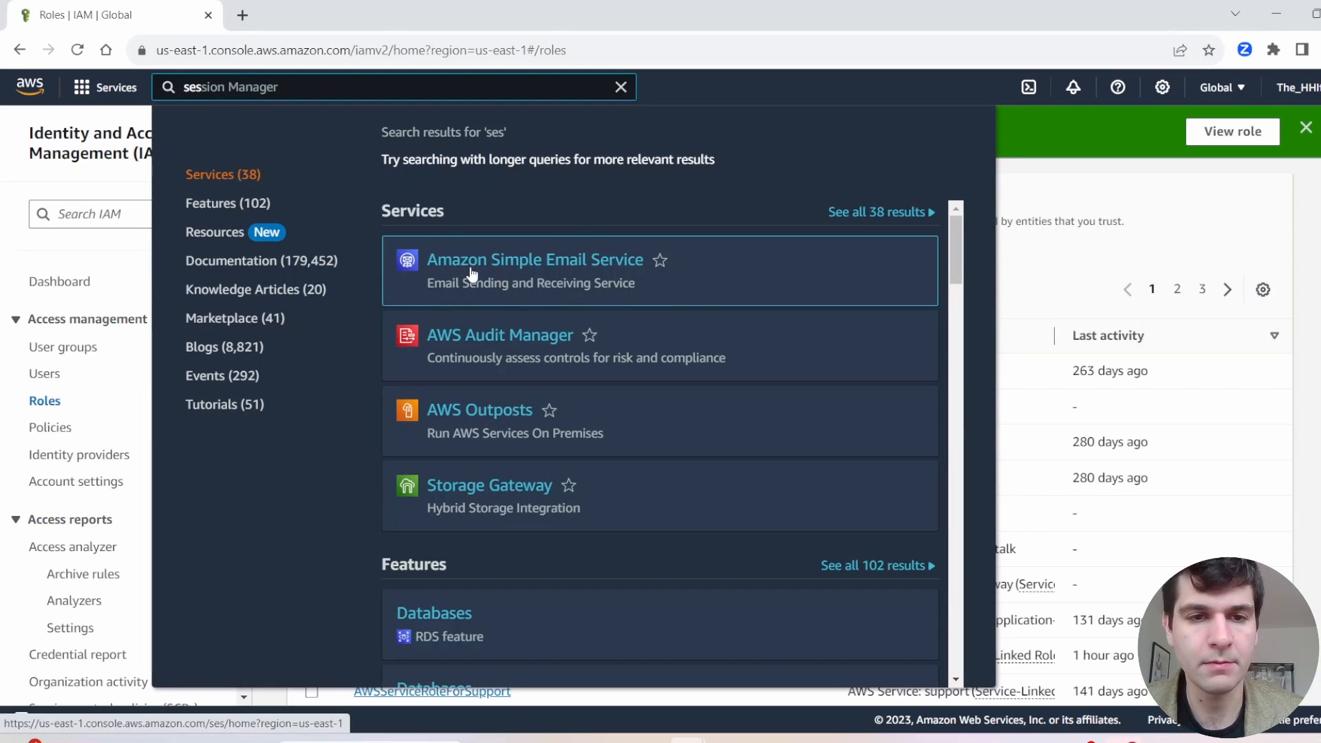
pyautogui.moveTo(548, 266)
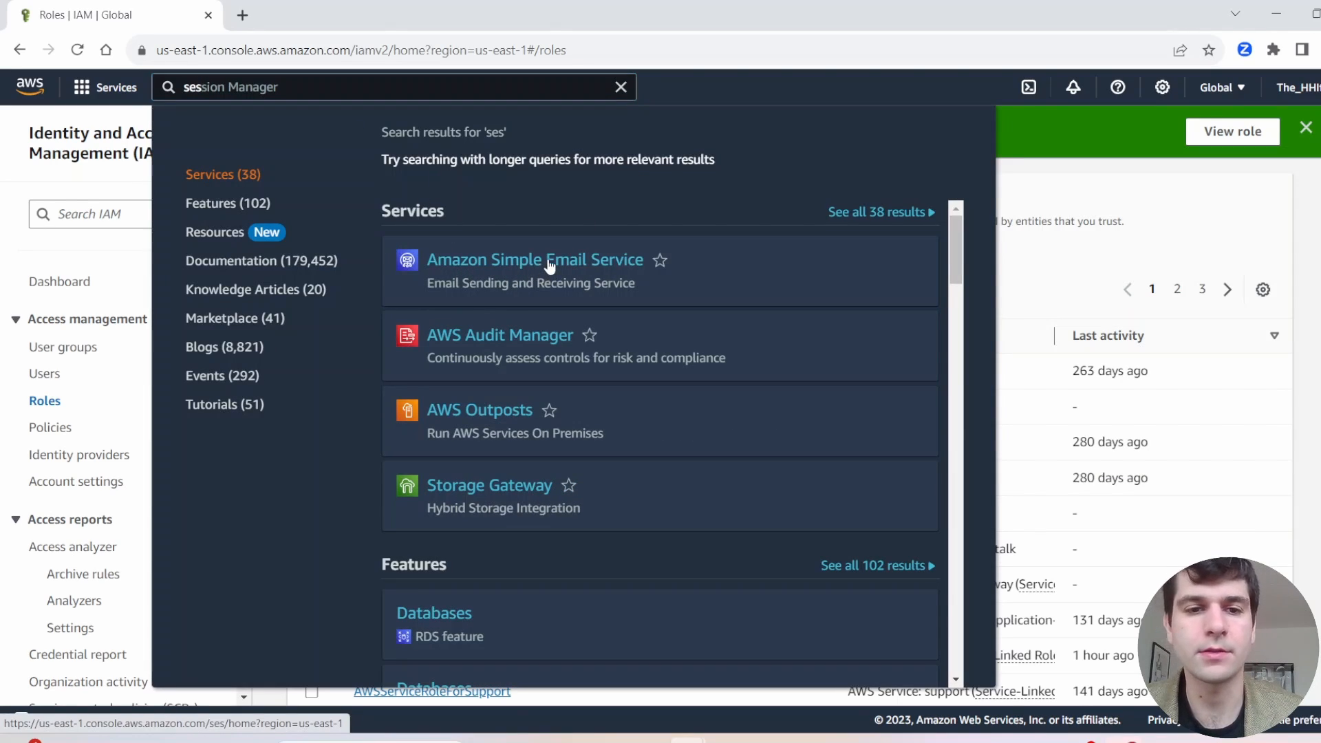
pyautogui.click(534, 260)
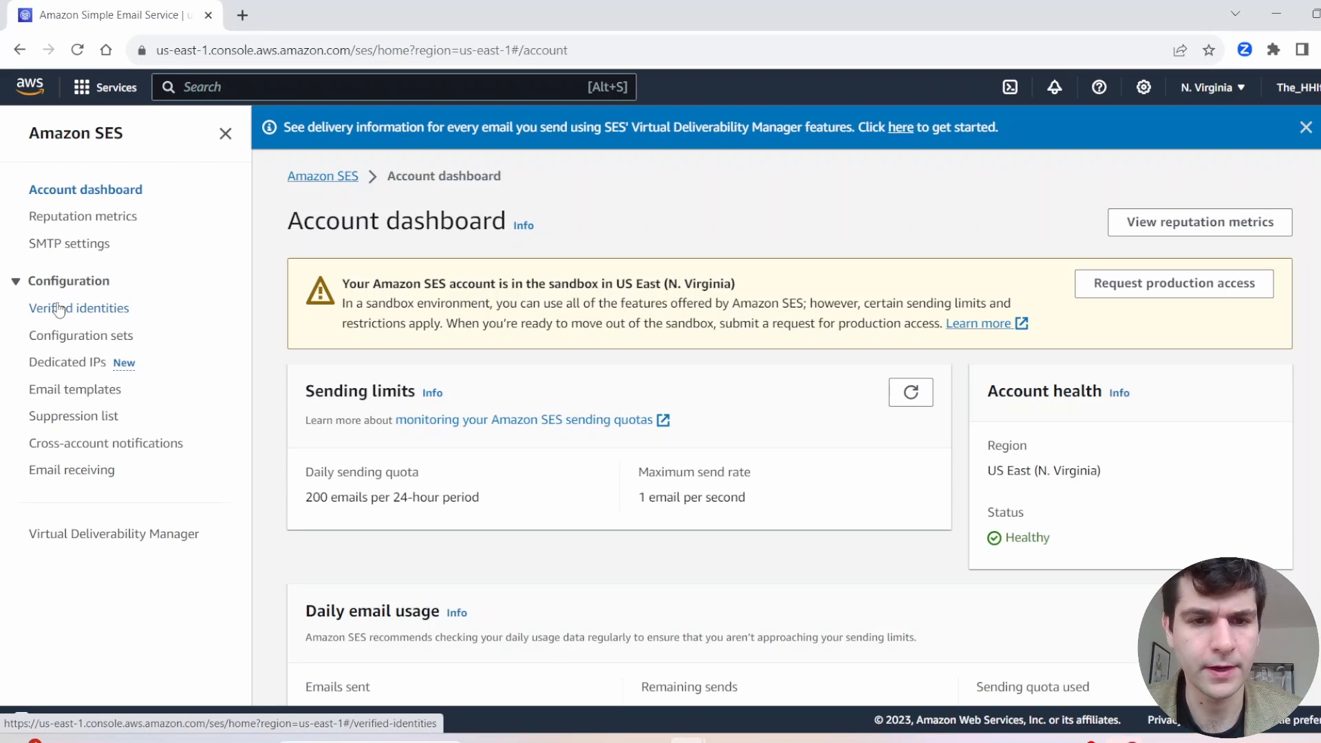
pyautogui.click(80, 306)
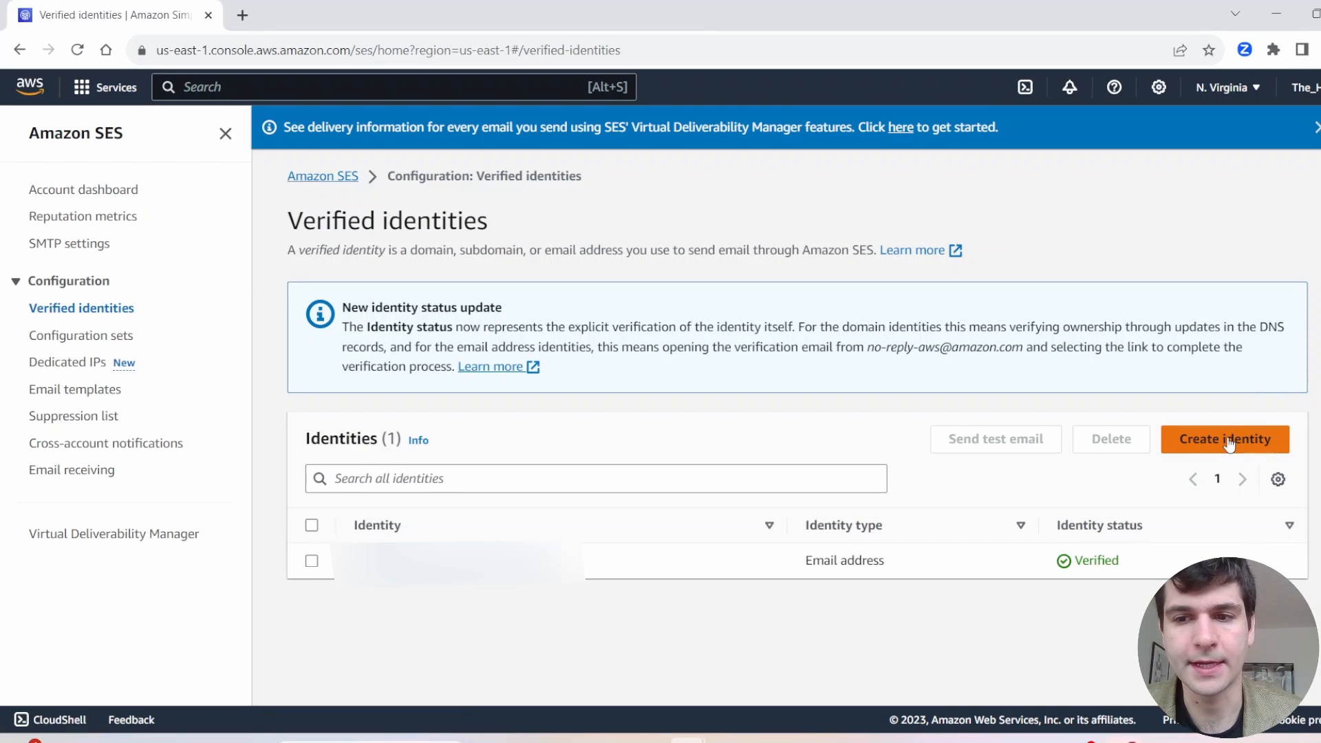
pyautogui.click(1225, 439)
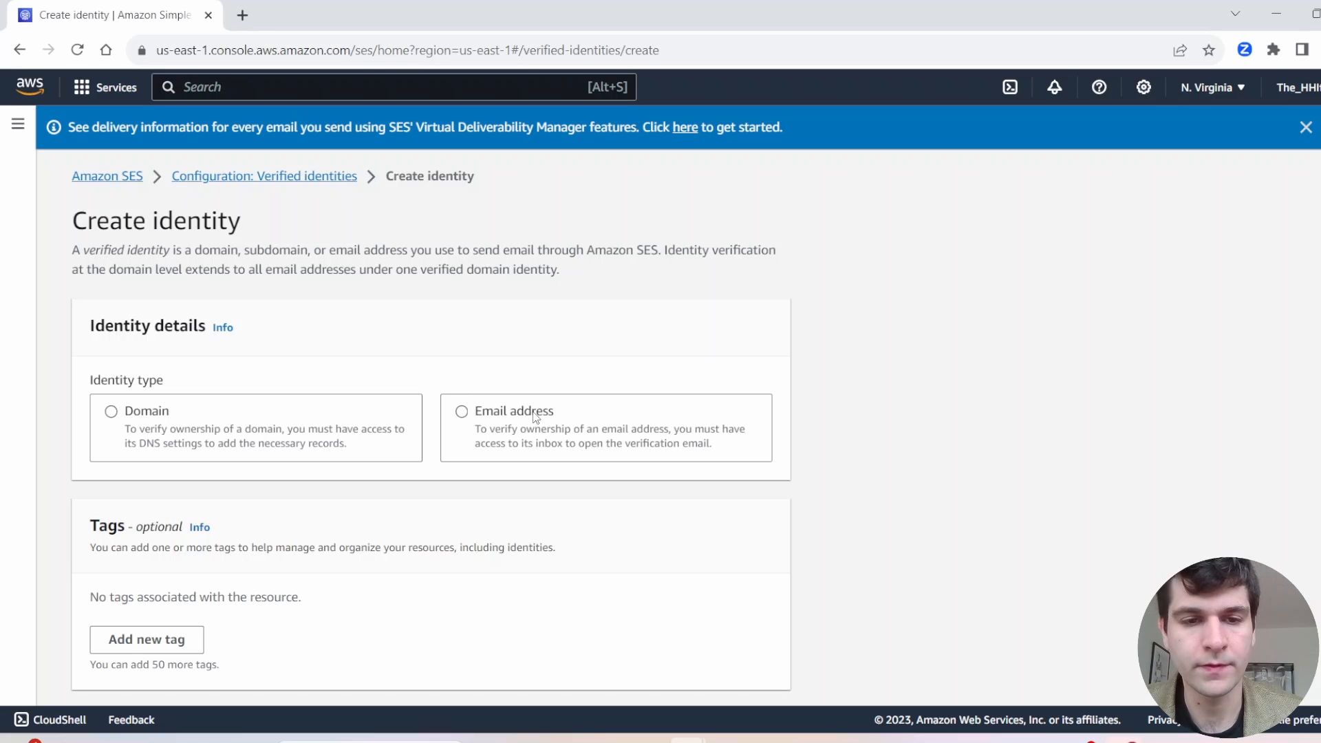
pyautogui.click(462, 411)
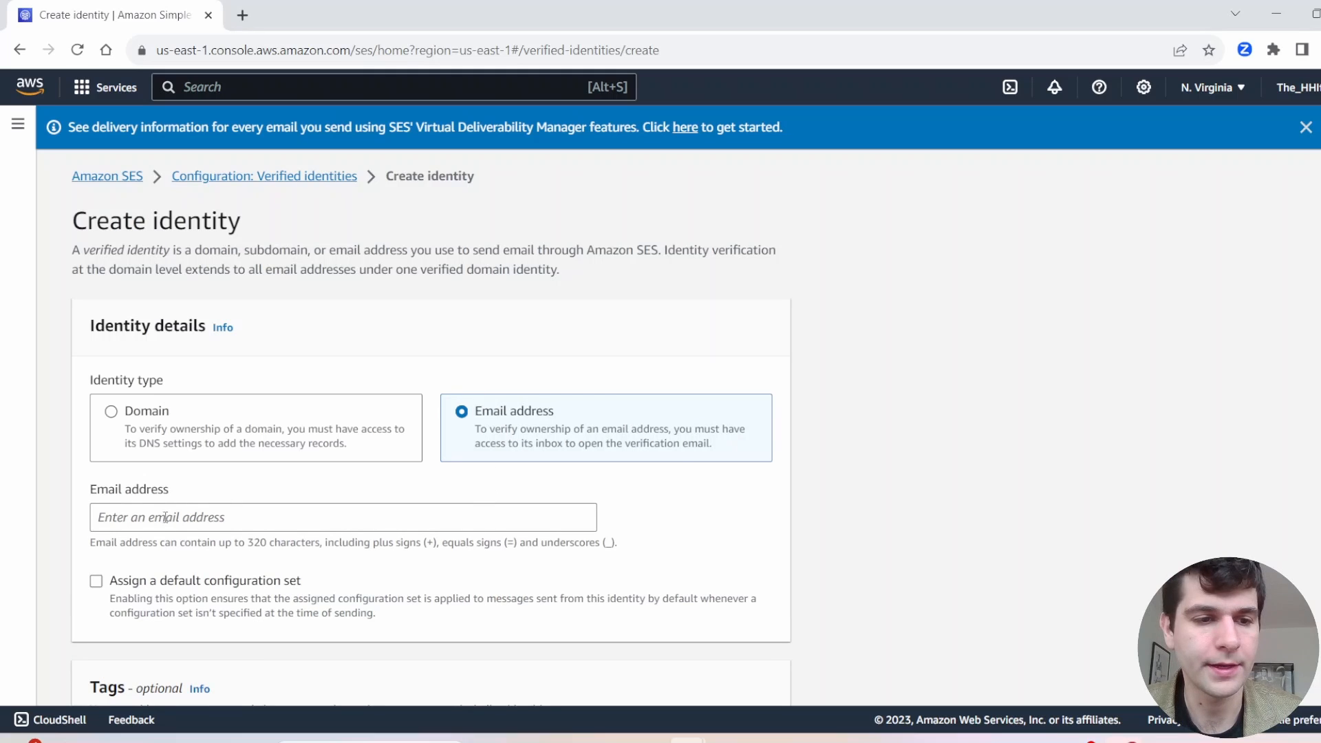
pyautogui.scroll(-3)
pyautogui.write('testAWSeamil6767@gmailcom')
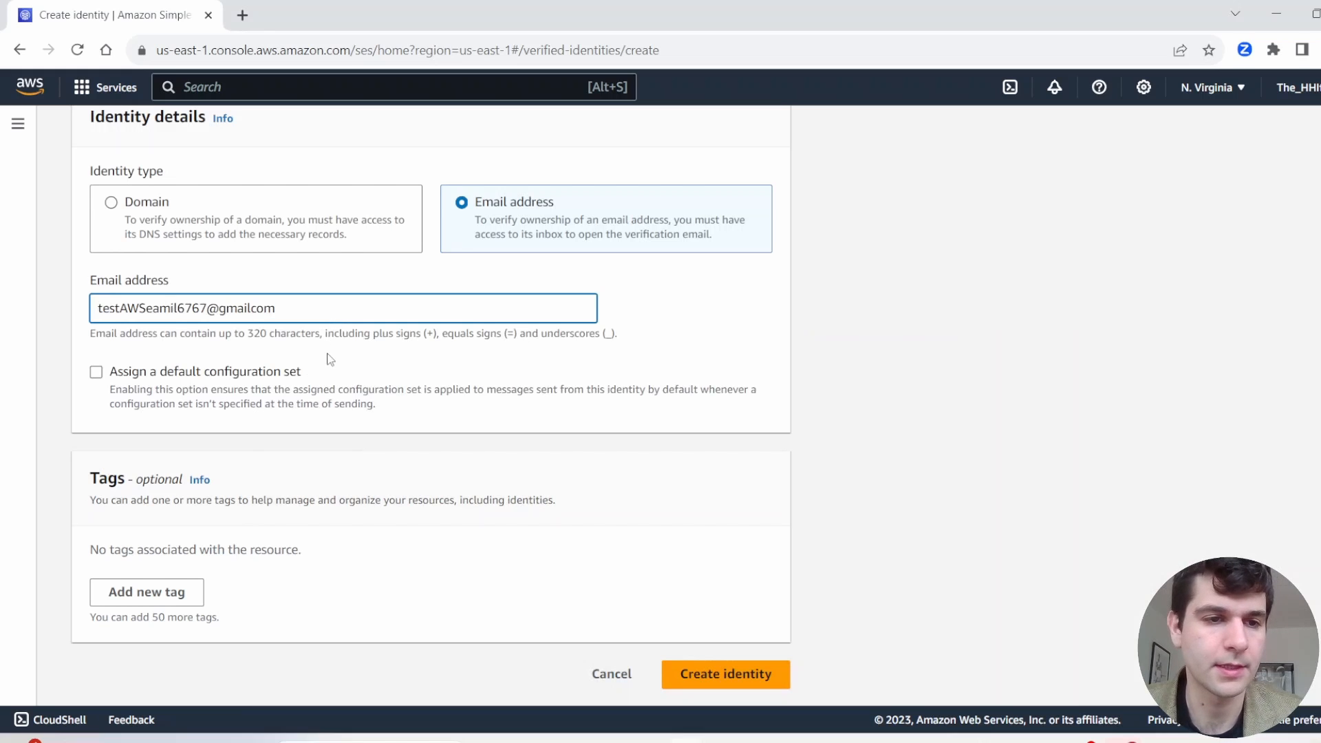
pyautogui.moveTo(20, 455)
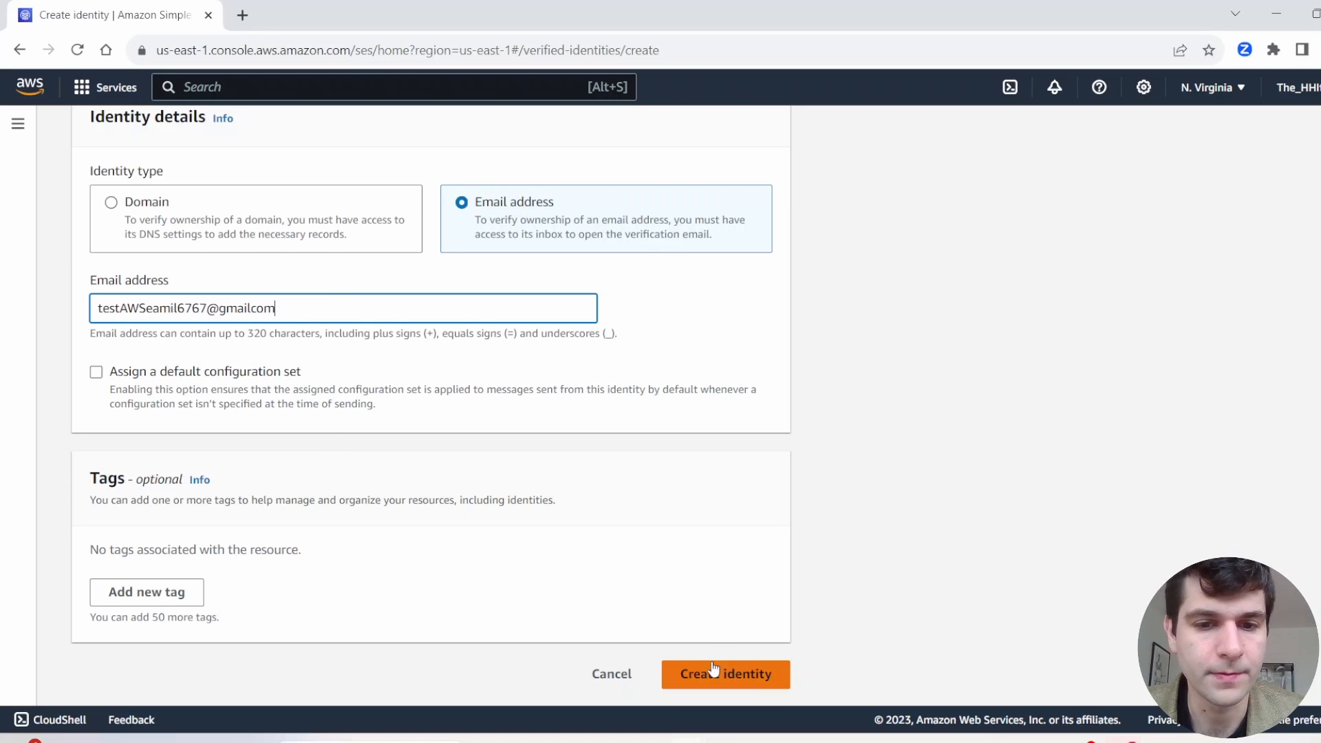
pyautogui.click(725, 673)
pyautogui.write('.')
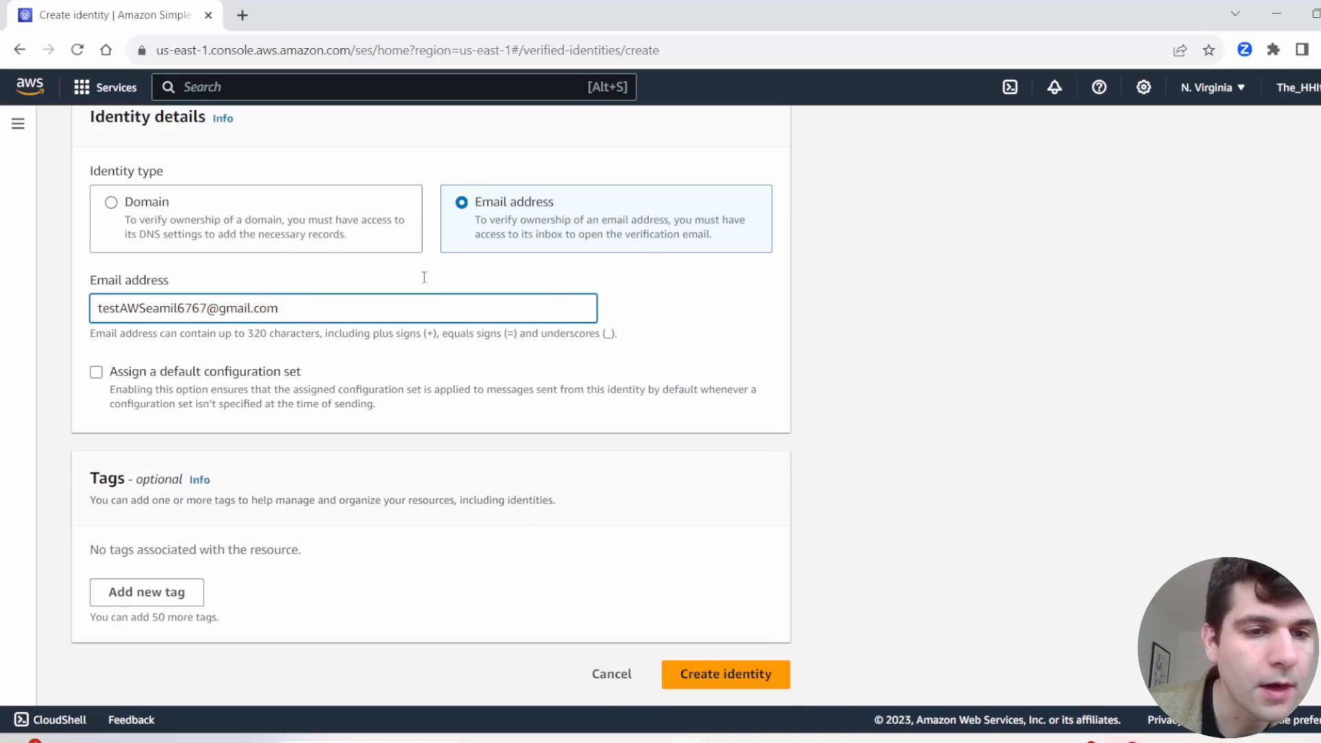
pyautogui.click(724, 674)
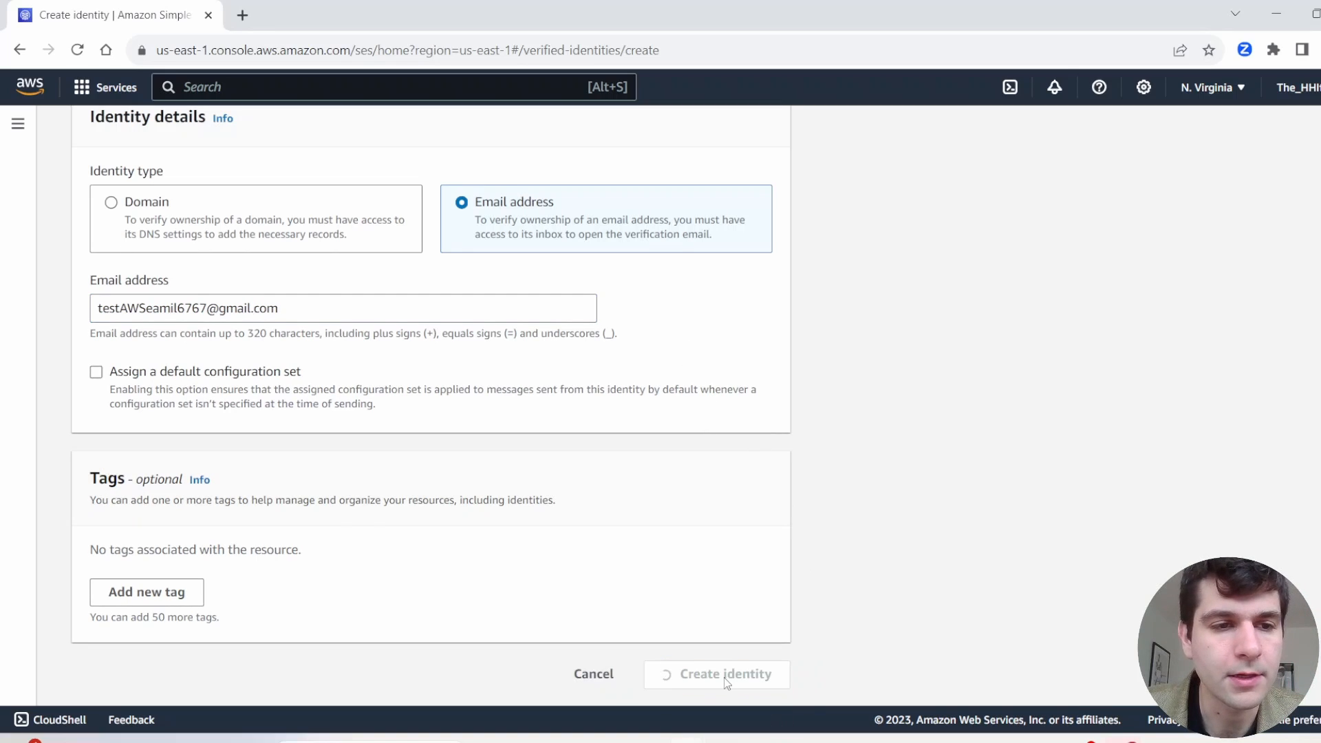
pyautogui.click(715, 674)
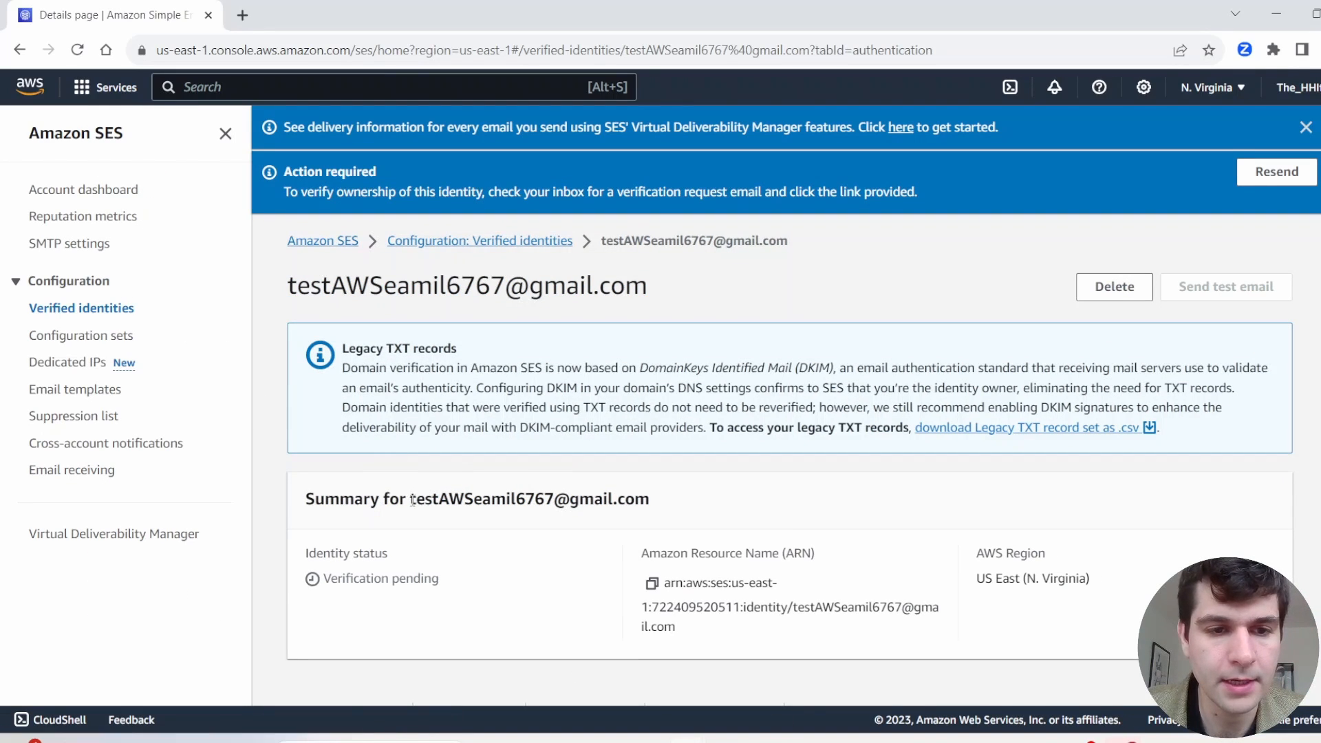
pyautogui.moveTo(582, 629)
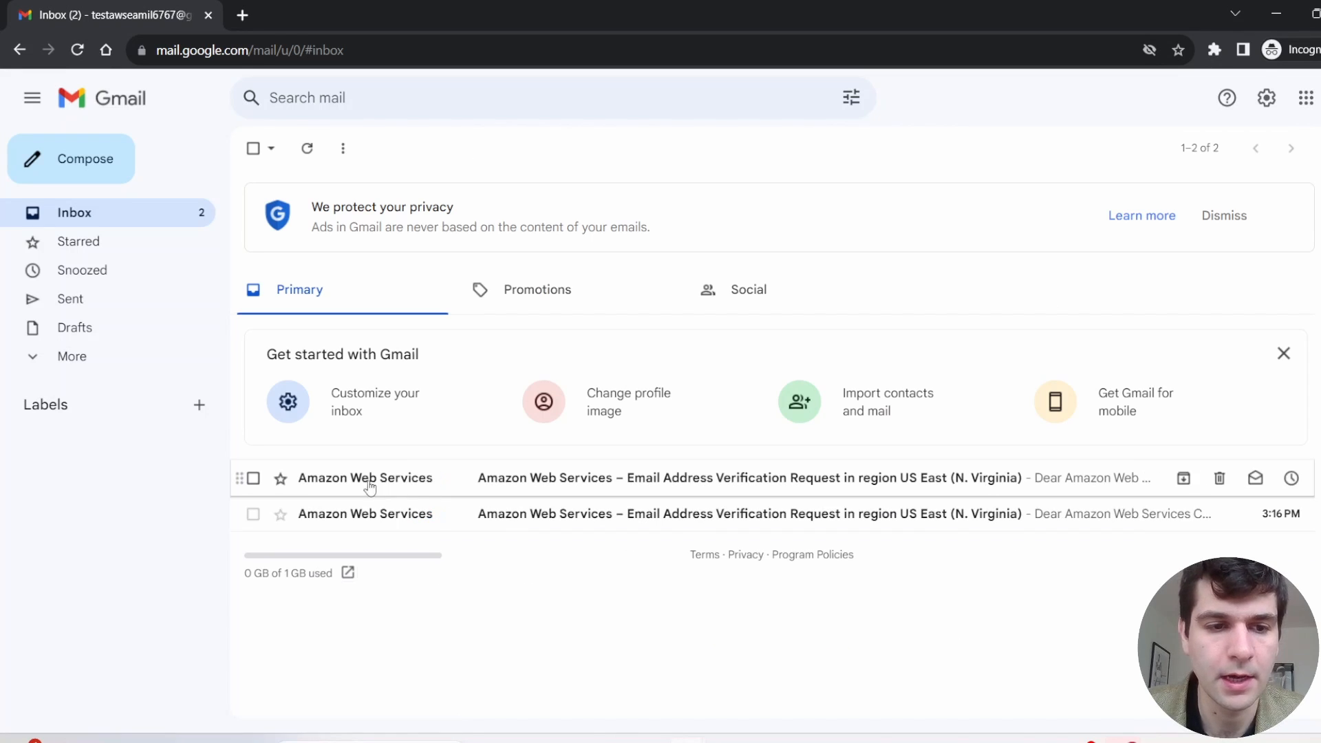
pyautogui.moveTo(971, 482)
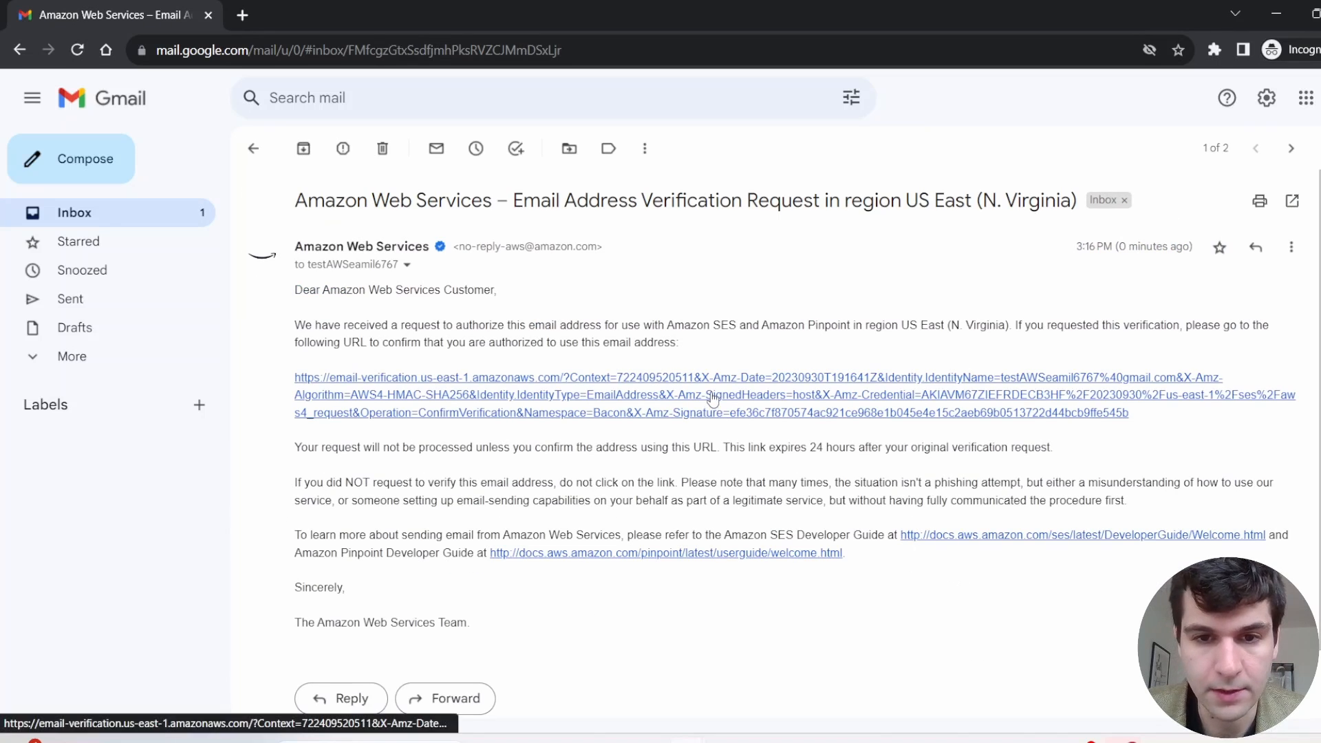
# Follow the AWS verification link in Gmail, then head to Lambda to create a function.
pyautogui.click(710, 394)
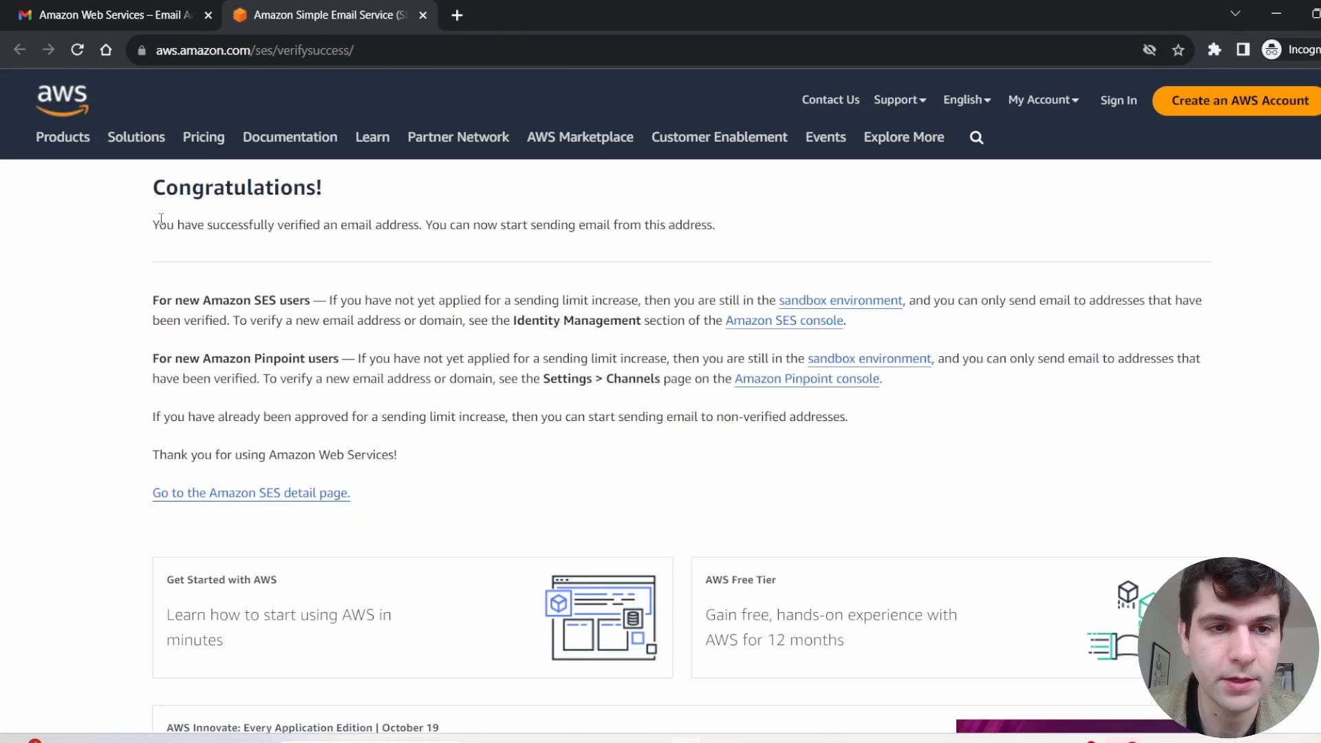
pyautogui.moveTo(786, 190)
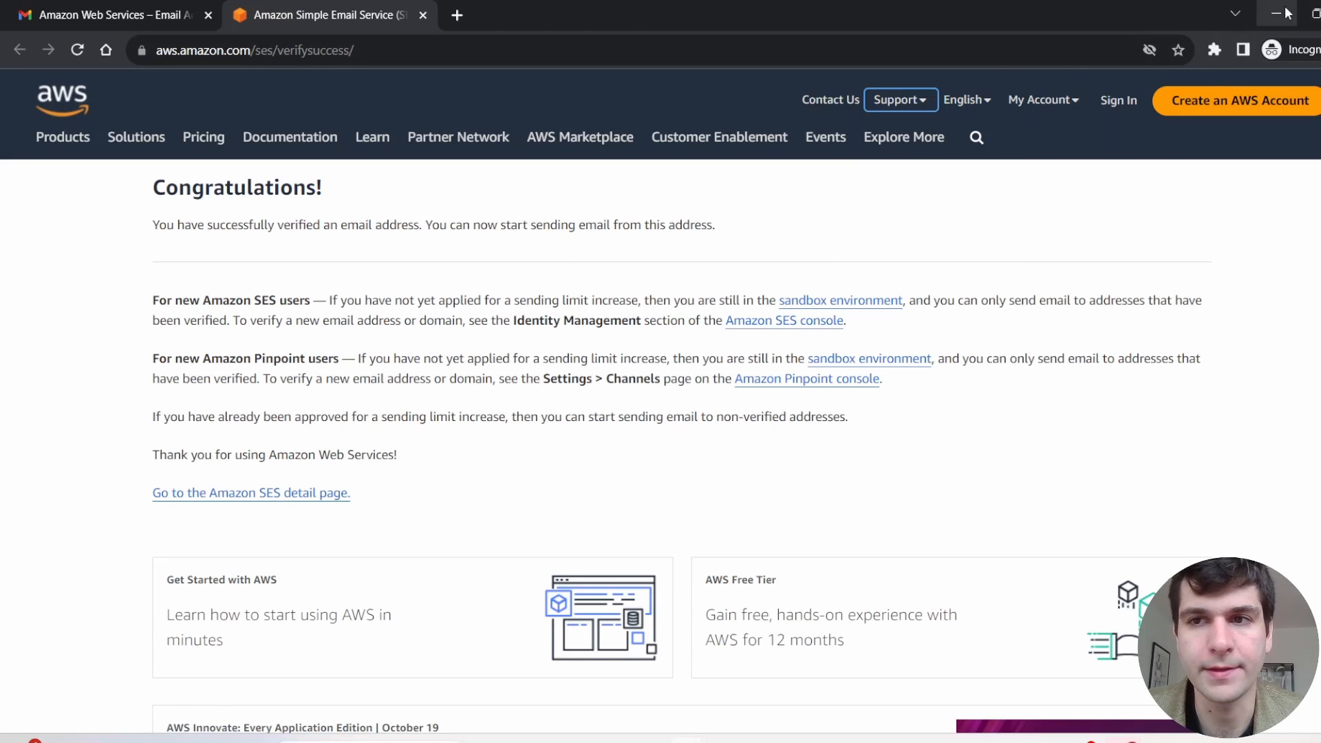
pyautogui.write('lam')
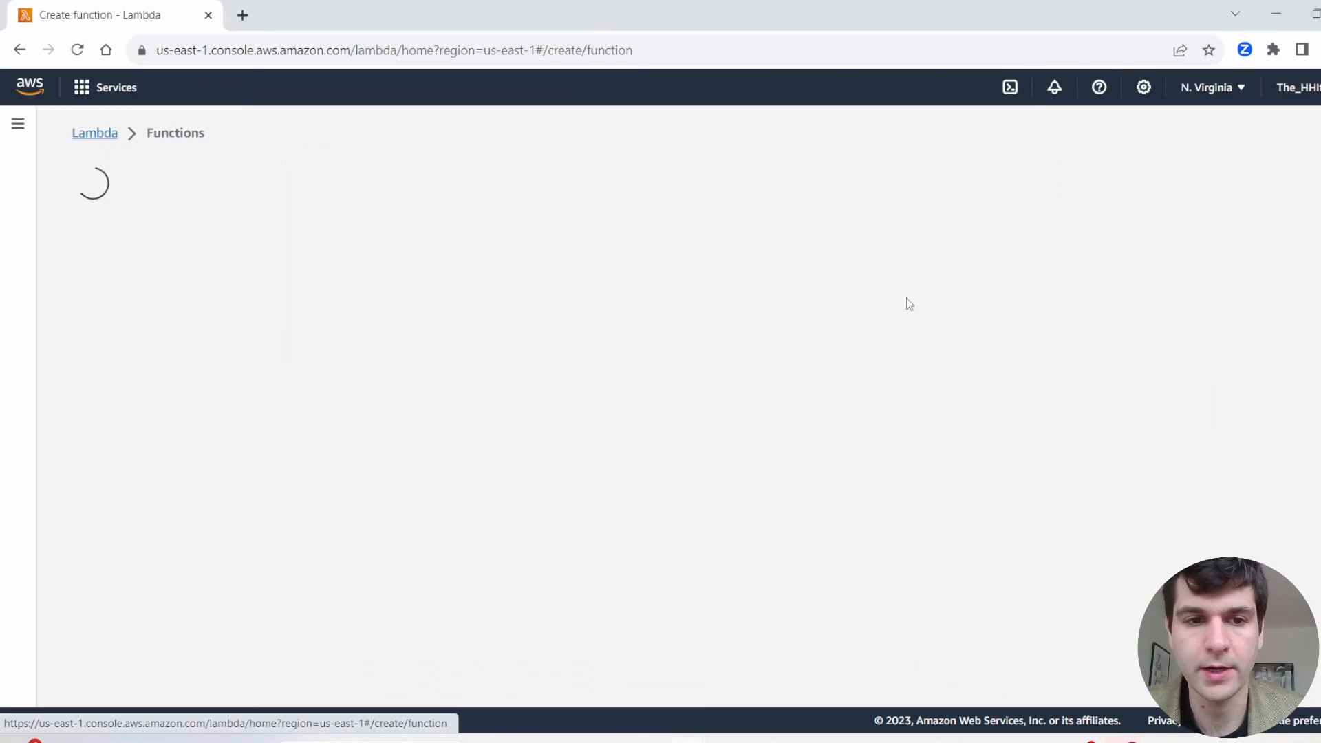
# Choose Python 3.11 as the runtime and reveal the execution role options.
pyautogui.click(531, 539)
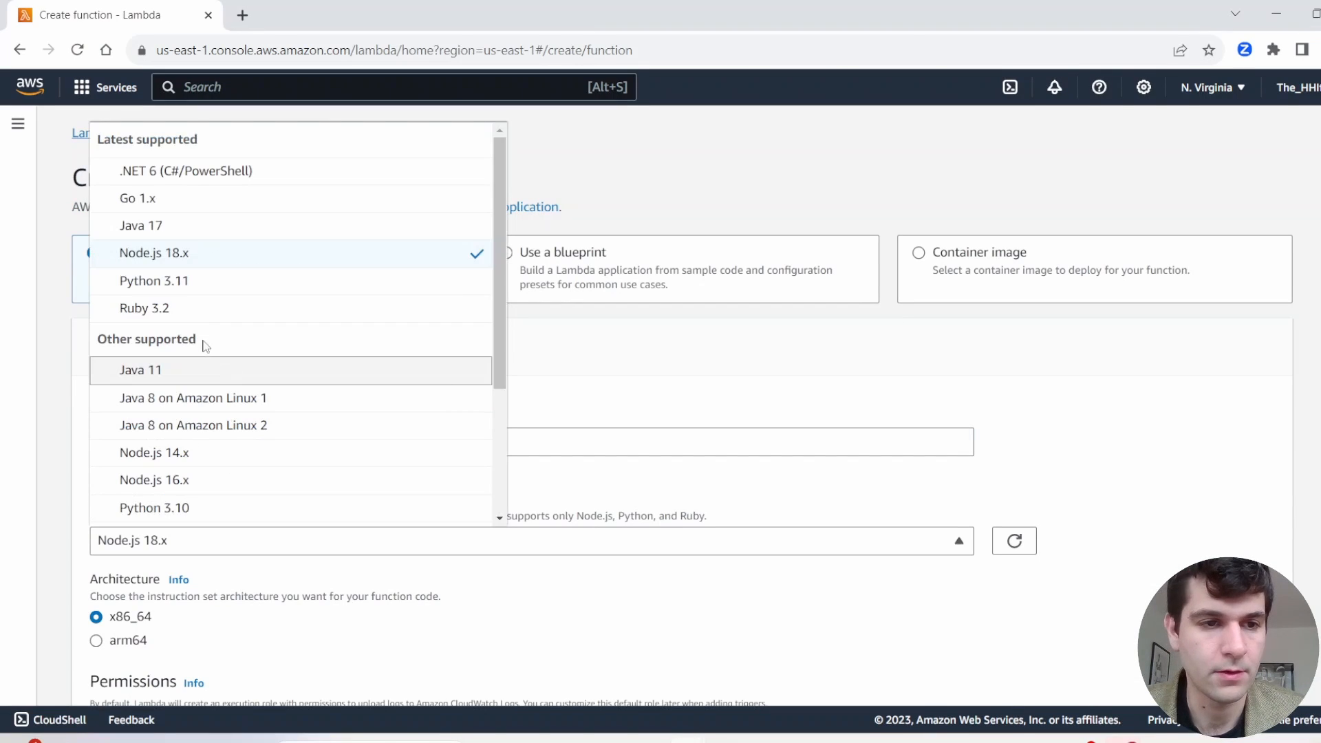
pyautogui.click(155, 280)
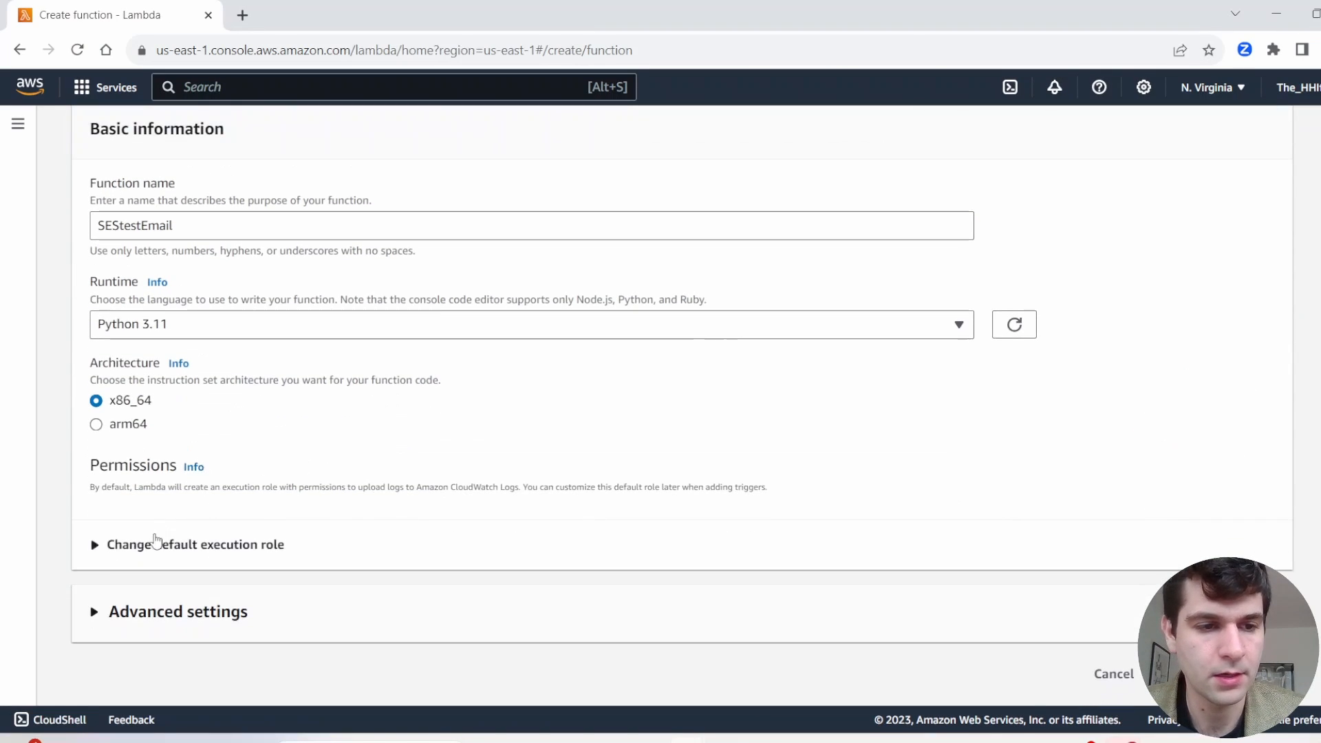
pyautogui.click(198, 545)
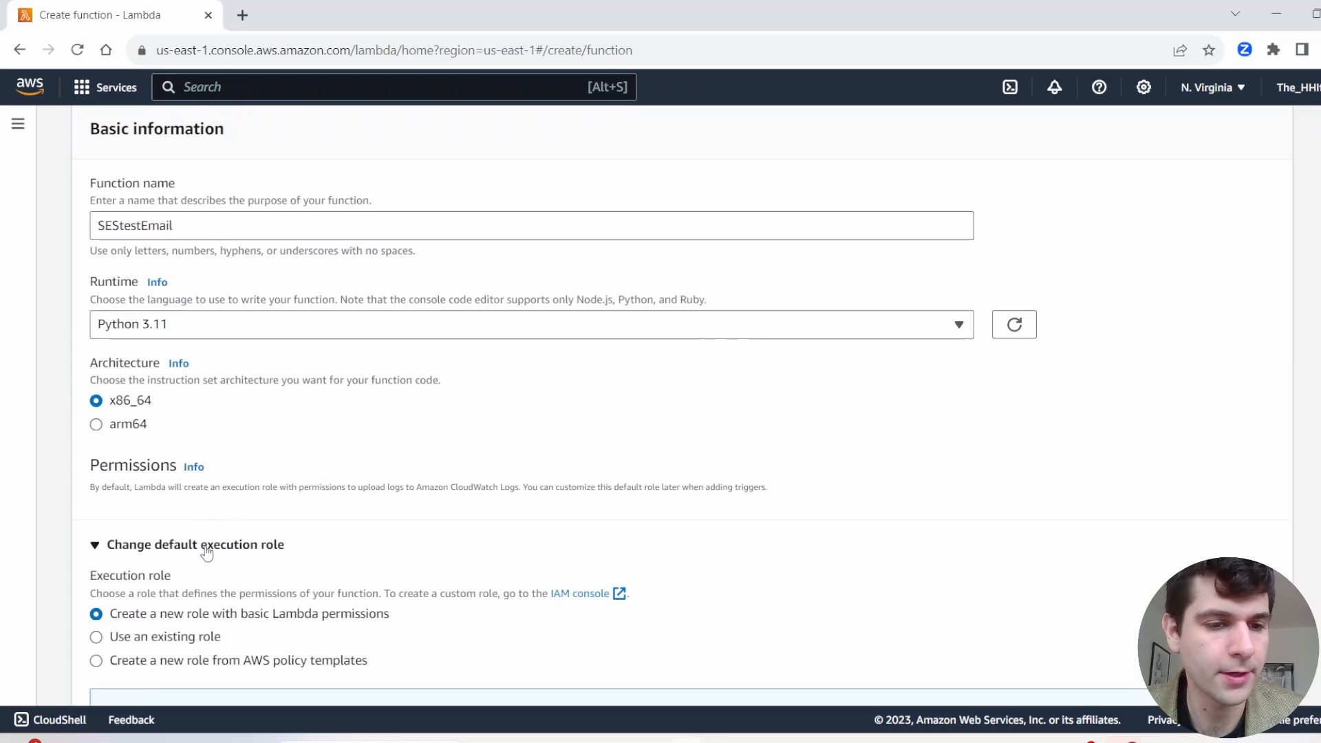
pyautogui.scroll(-3)
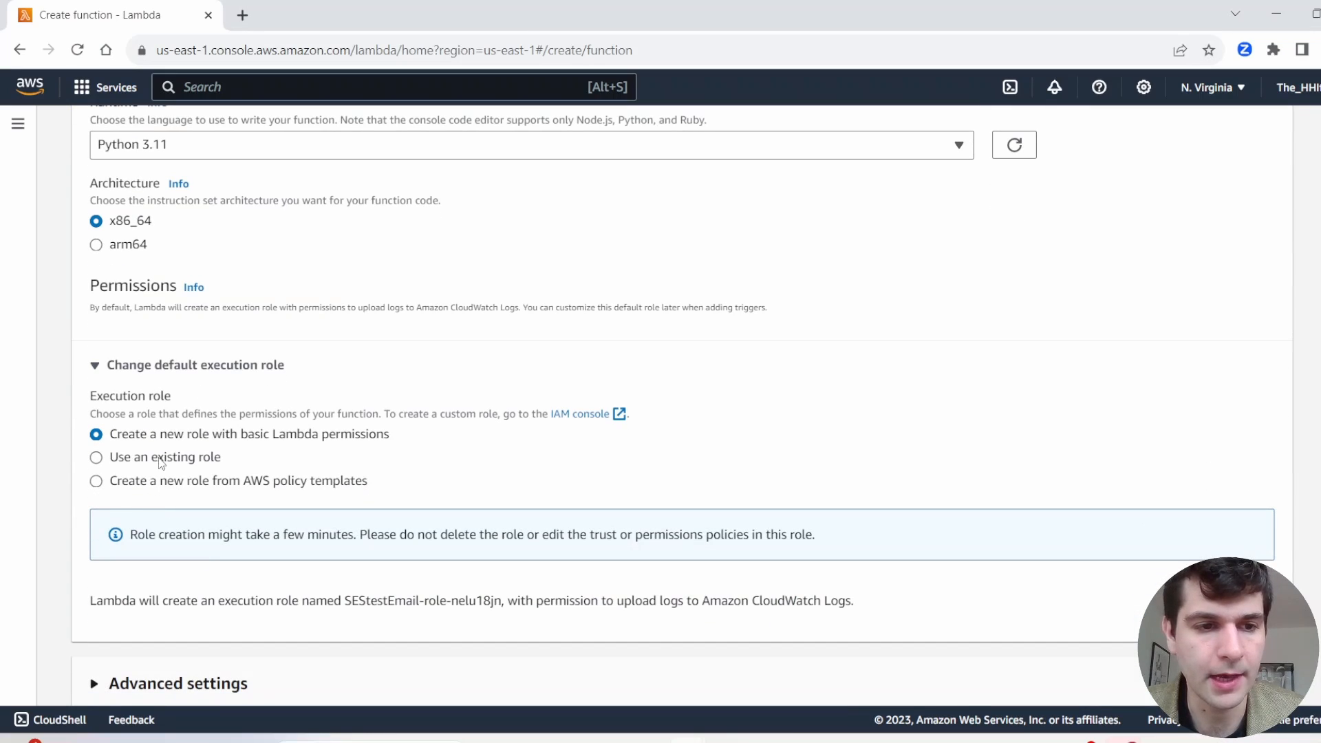
# Use the existing SESemaily role as the function's execution role.
pyautogui.click(96, 457)
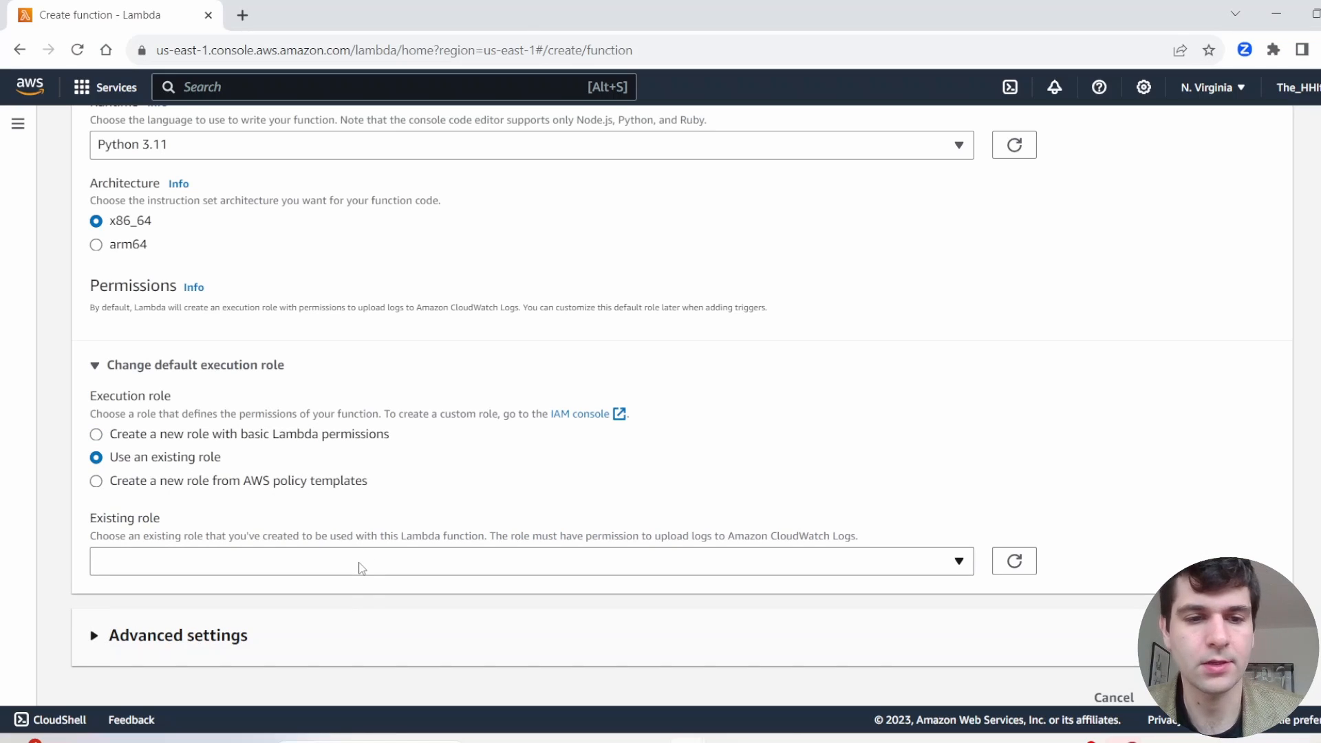
pyautogui.write('SES')
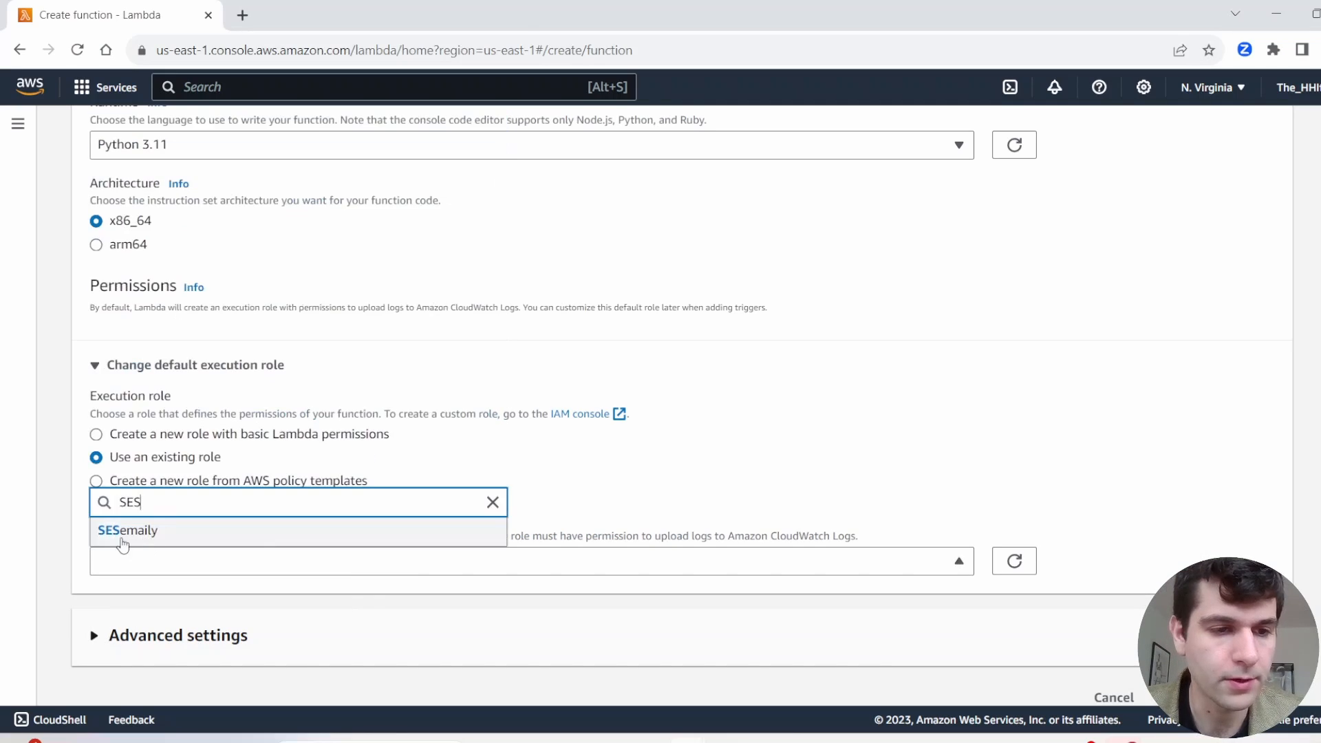
pyautogui.click(126, 529)
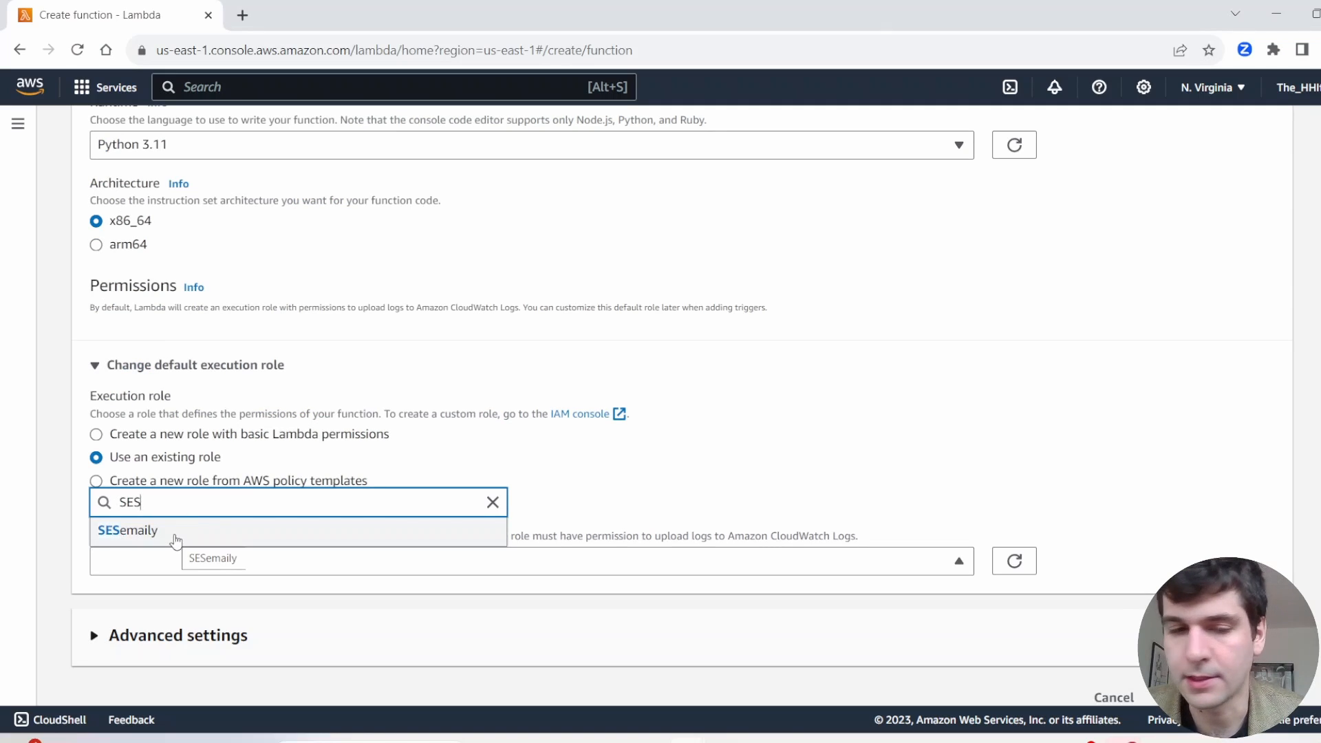
pyautogui.click(127, 530)
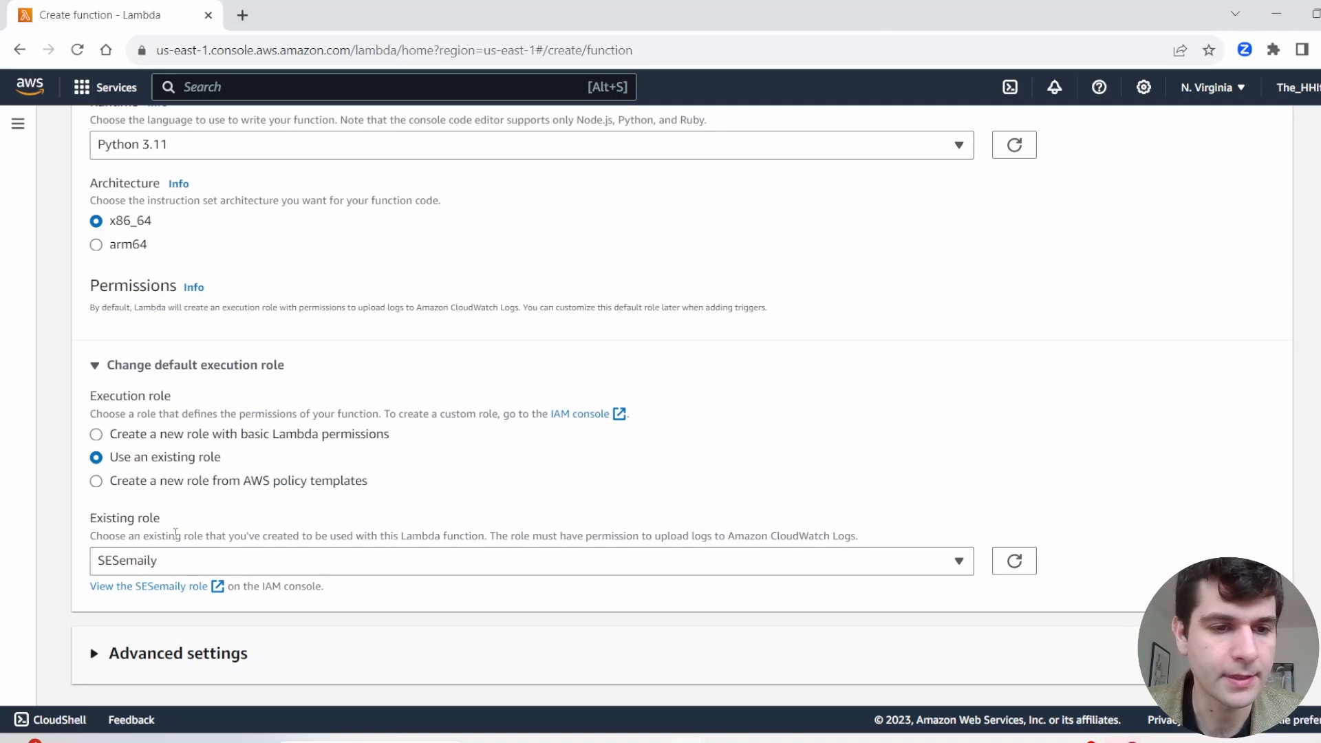
pyautogui.scroll(-3)
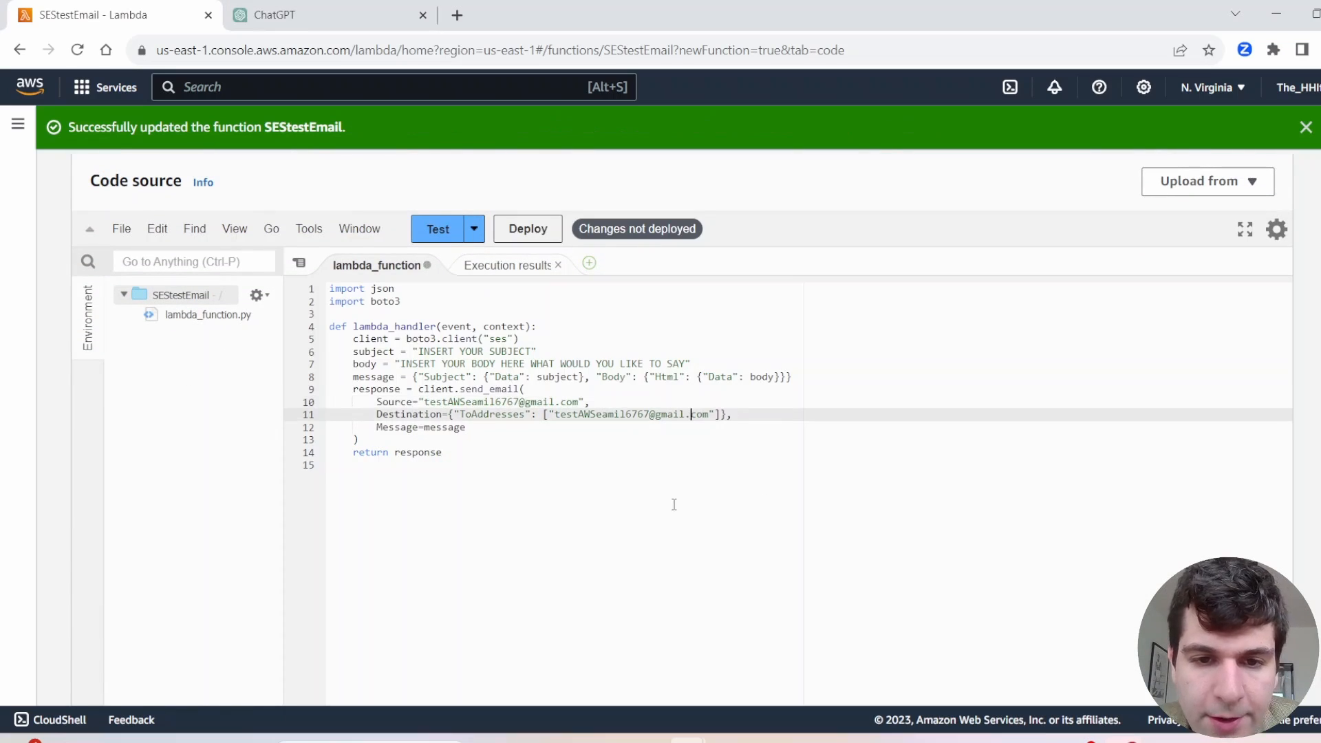
# Deploy the boto3 send_email code and run a test returning MessageId with status 200.
pyautogui.click(527, 229)
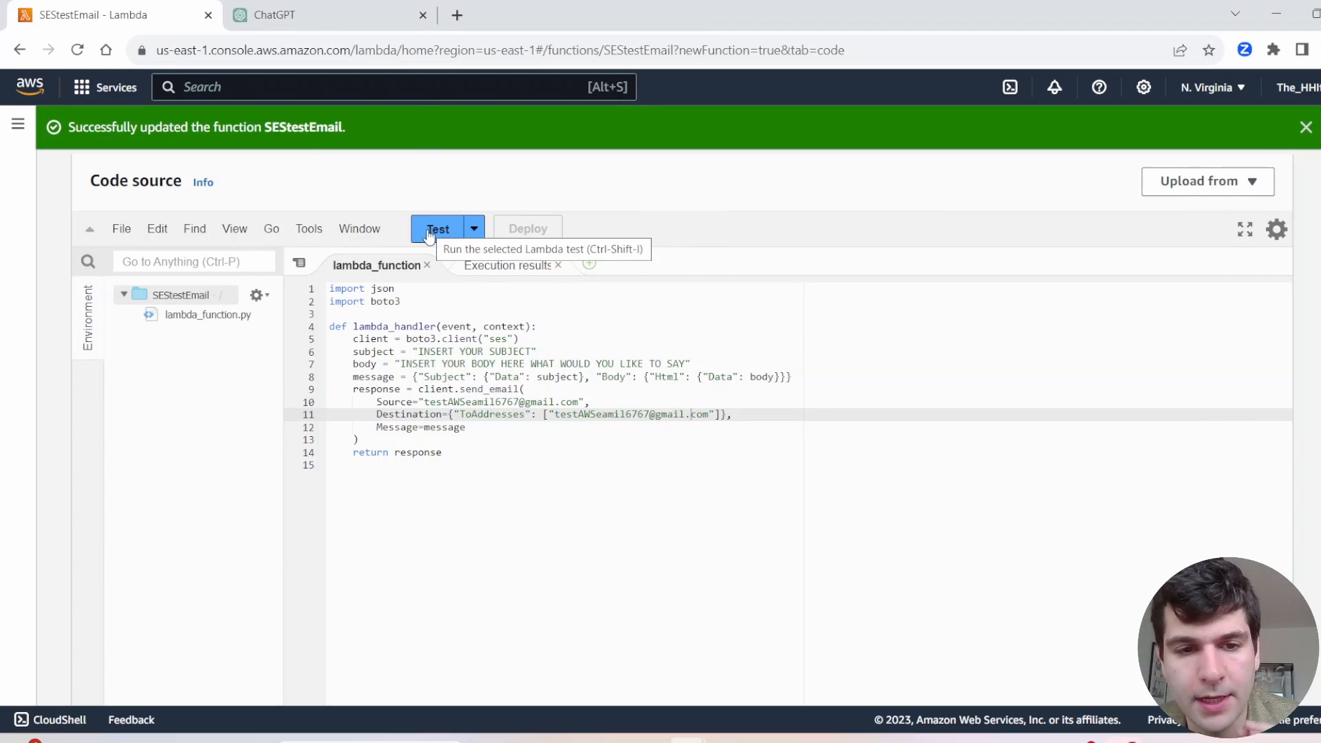
pyautogui.click(437, 228)
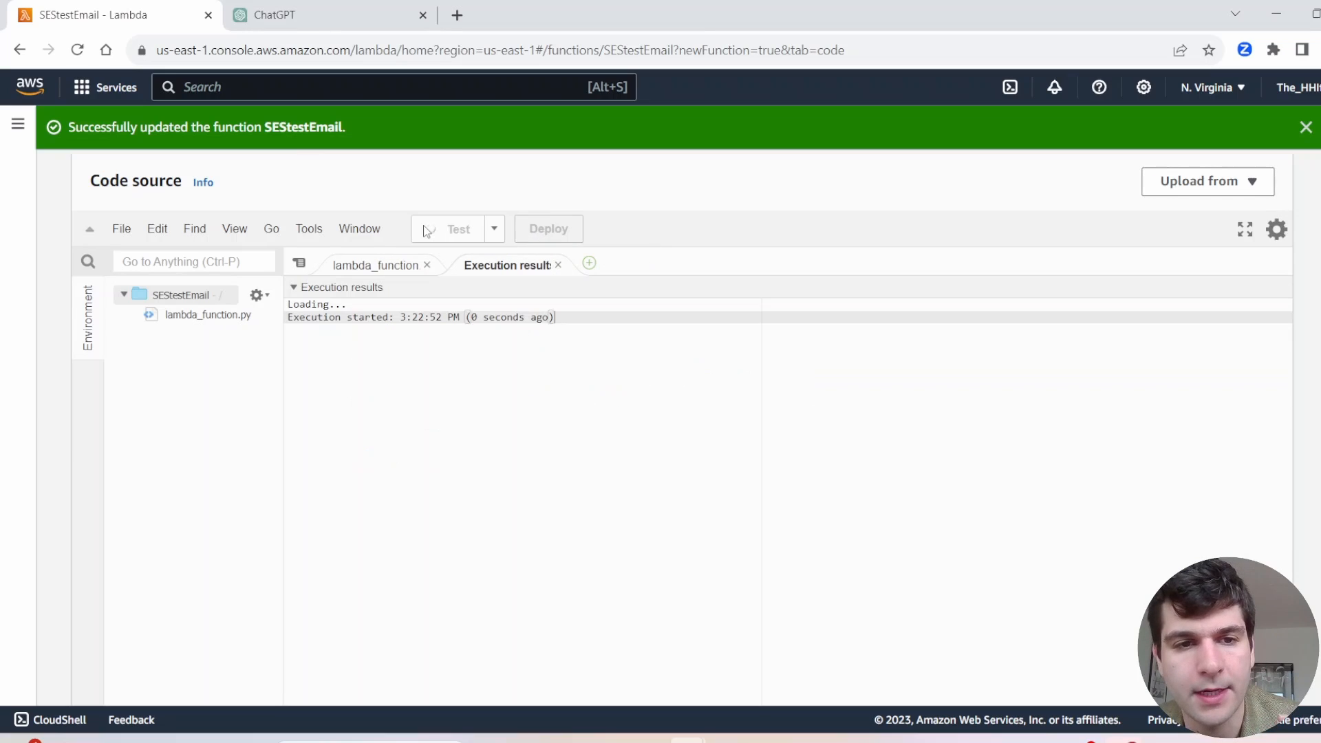
pyautogui.click(437, 228)
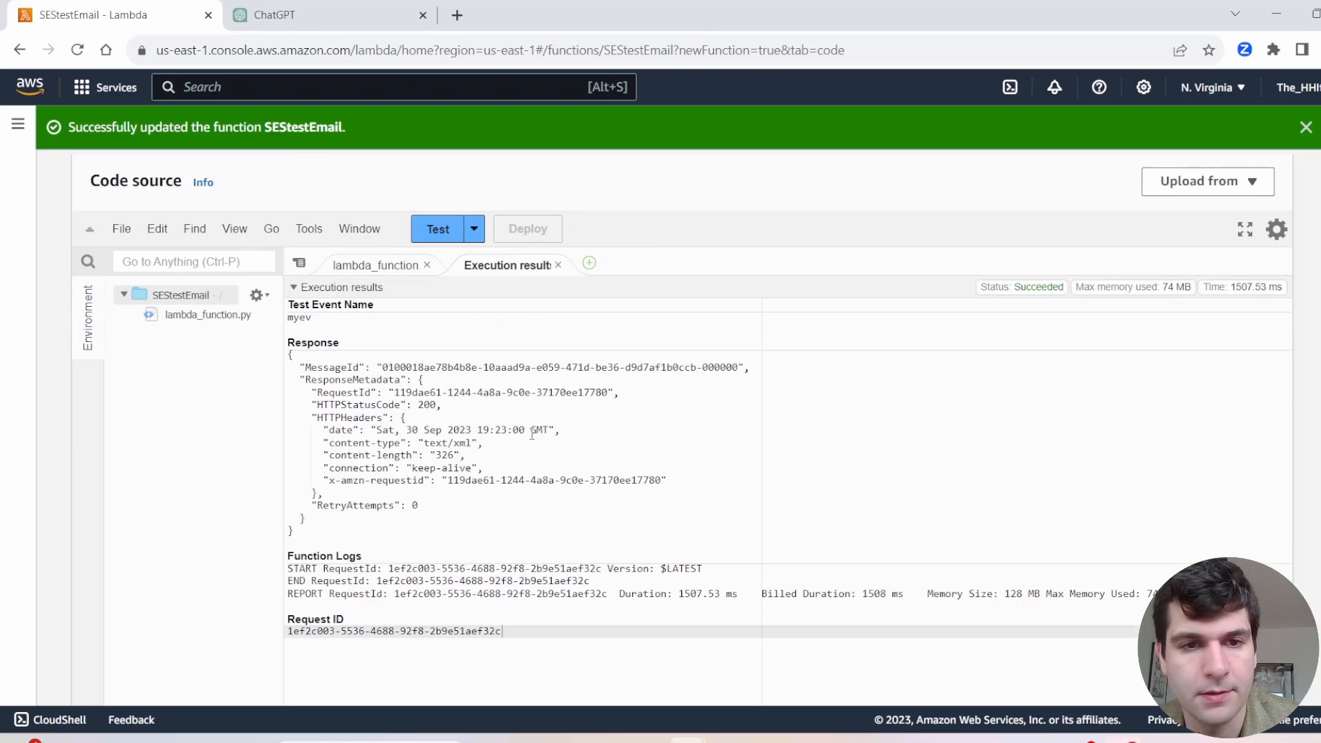
pyautogui.moveTo(401, 495)
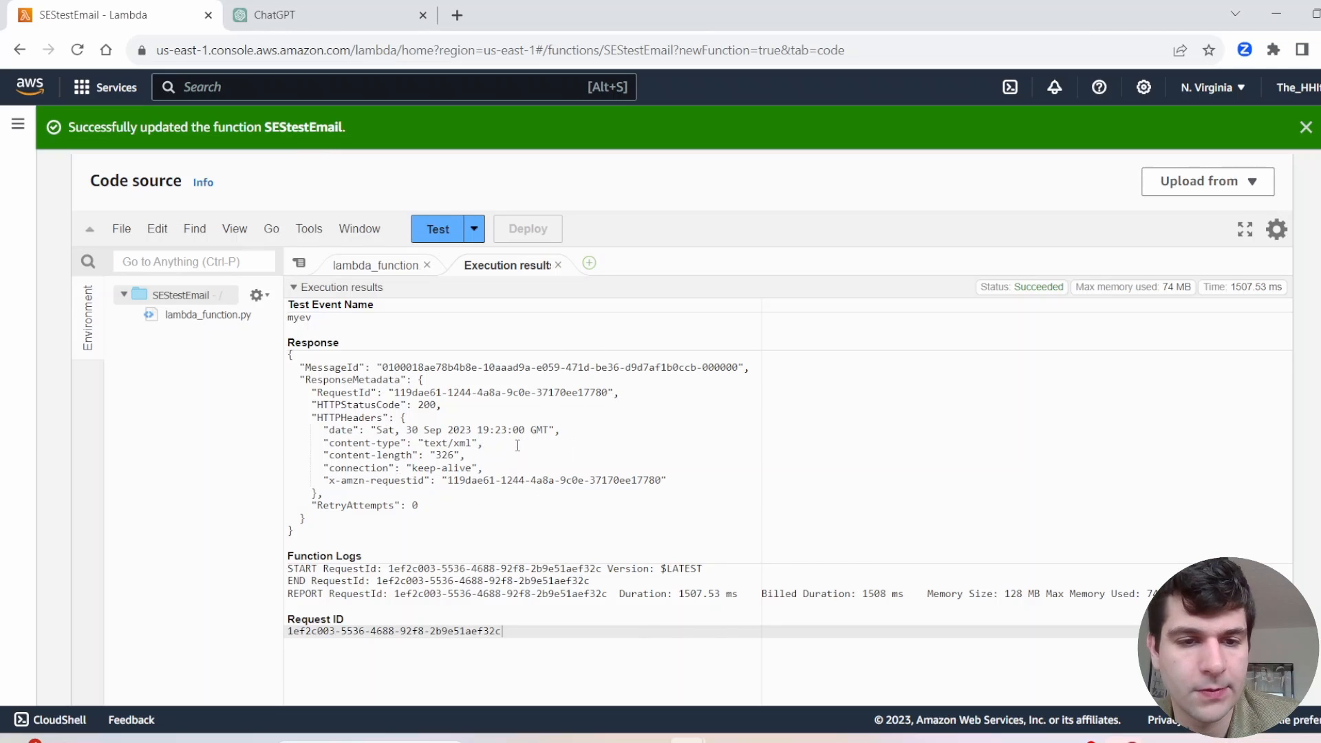
pyautogui.moveTo(605, 497)
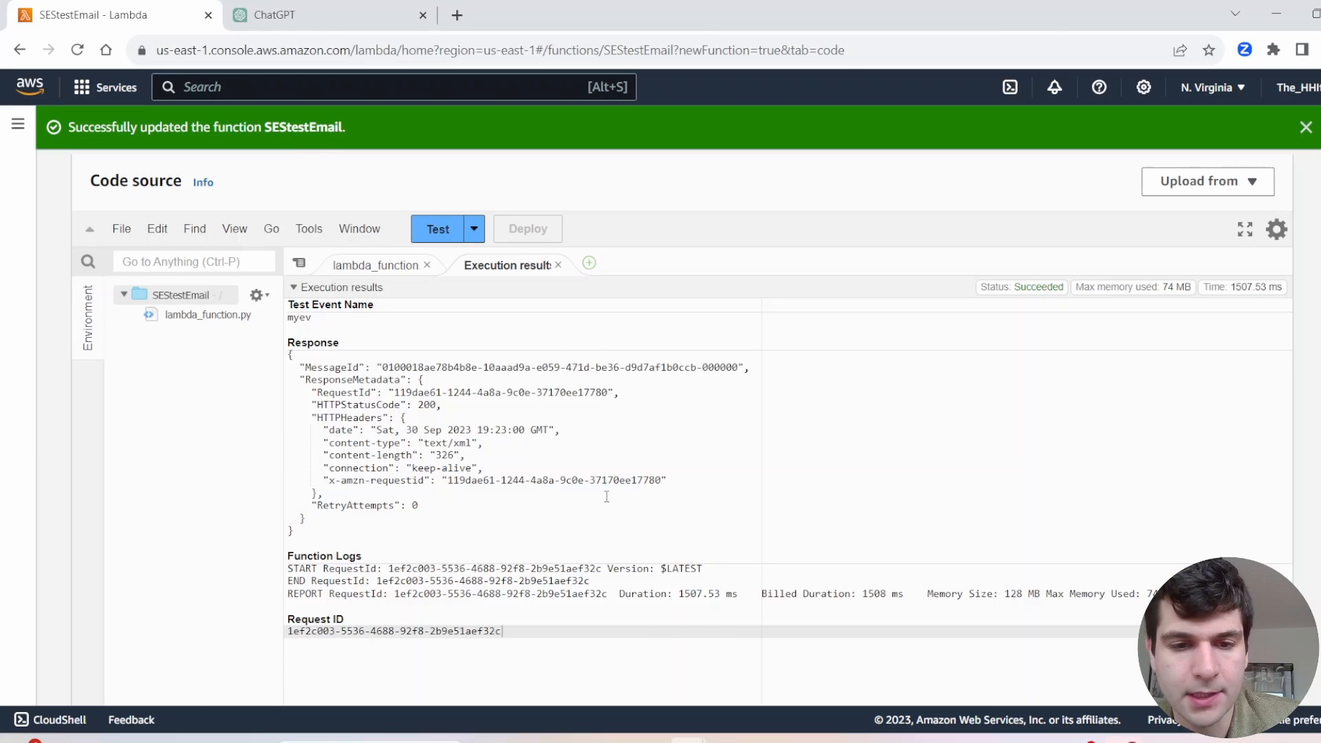
# Open the INSERT YOUR SUBJECT test email from Gmail Spam and report it not spam.
pyautogui.click(101, 14)
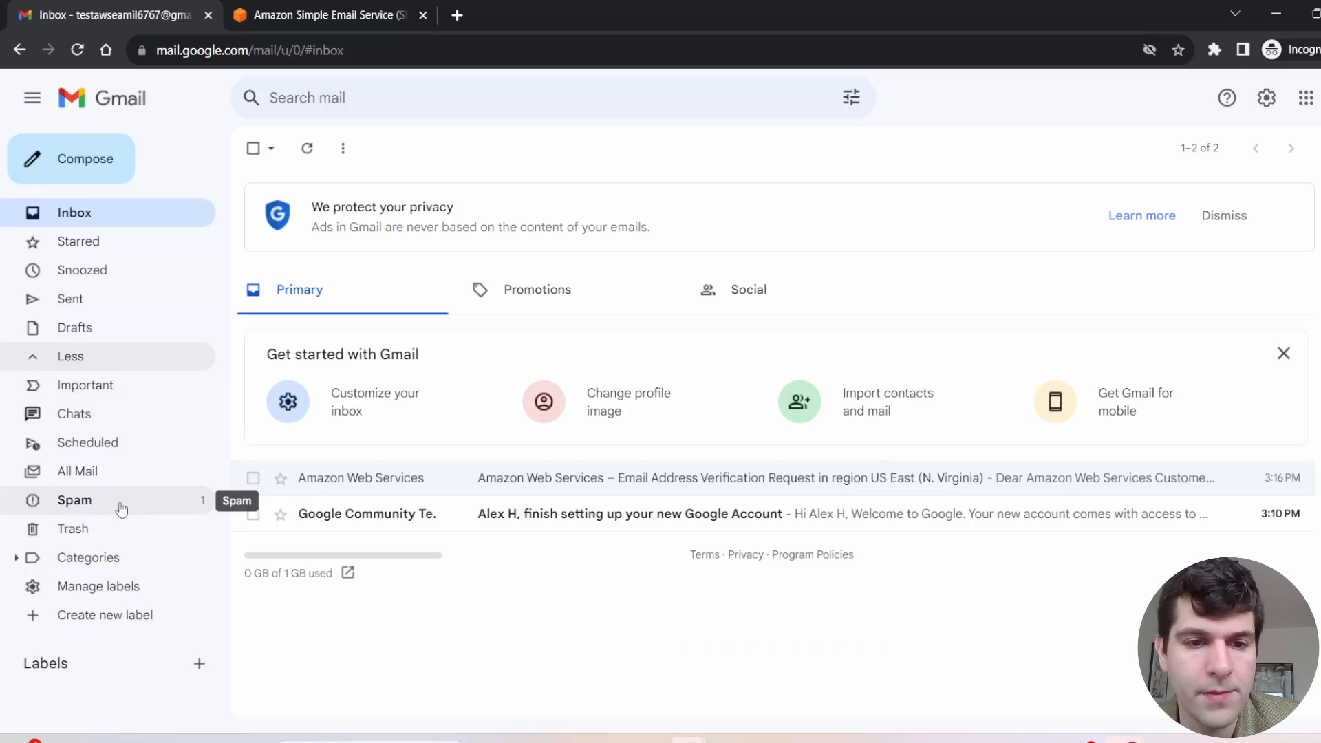
pyautogui.click(74, 499)
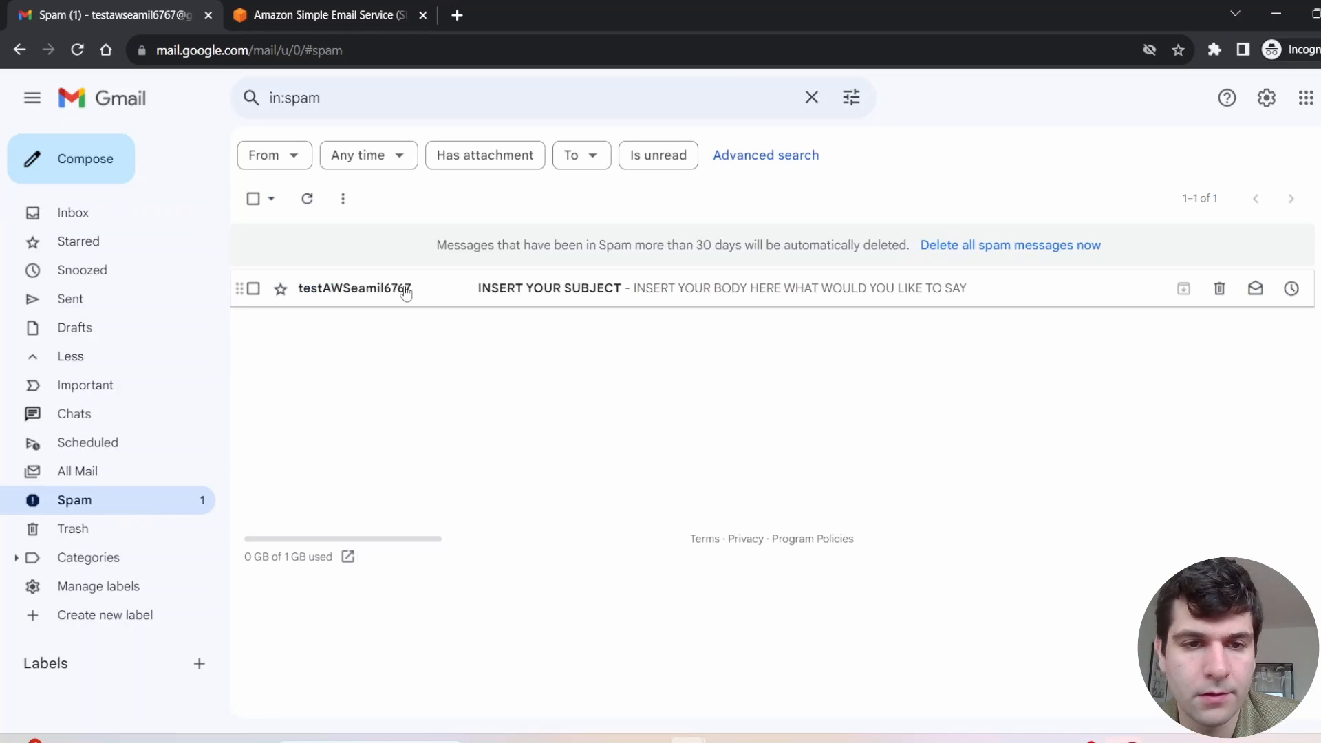
pyautogui.click(549, 288)
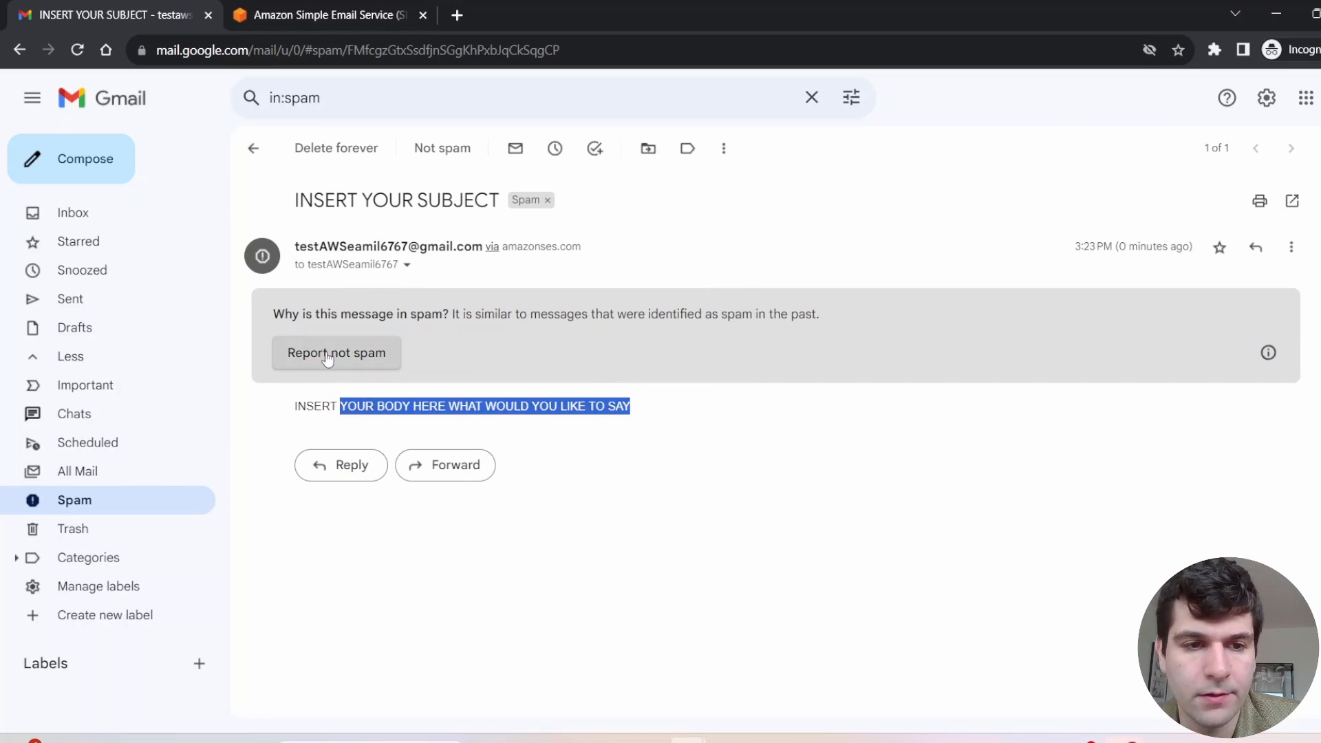
pyautogui.click(75, 212)
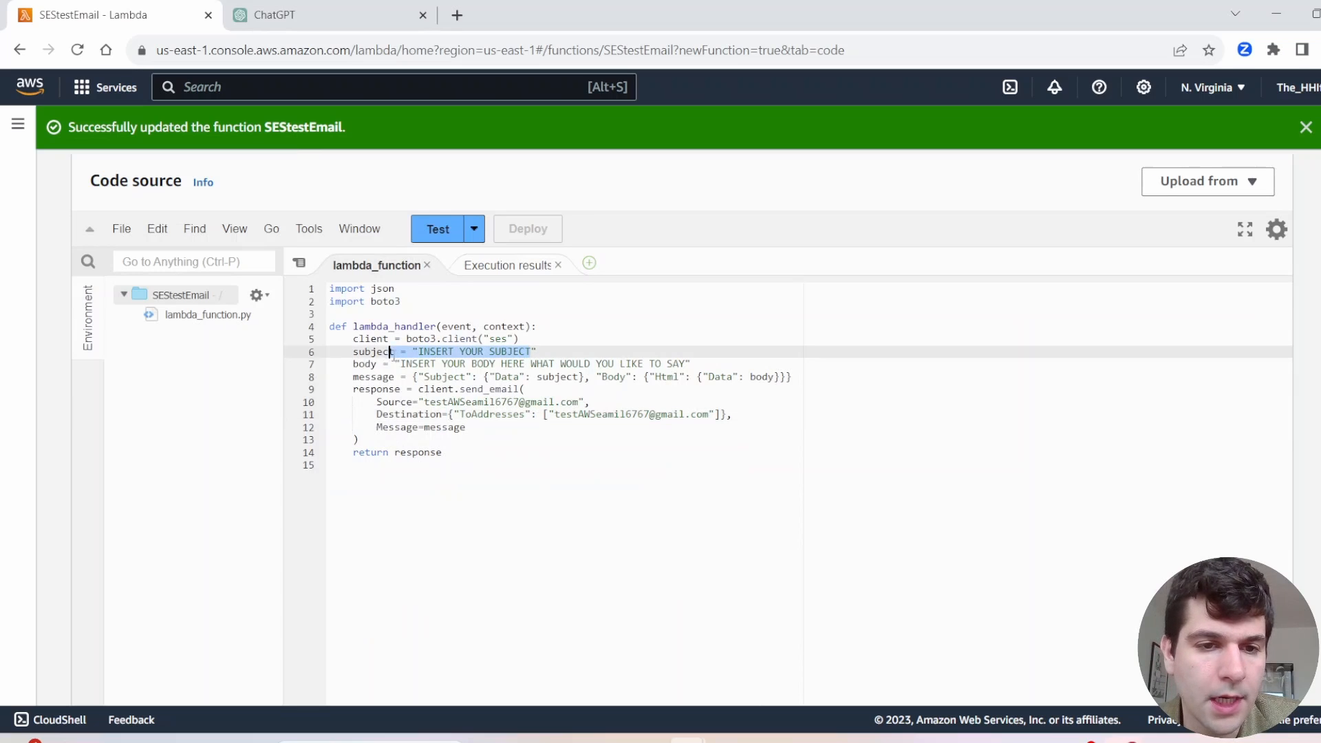
# Replace the placeholder subject with "Hi happy birthday" and the body with birthday wishes.
pyautogui.doubleClick(472, 351)
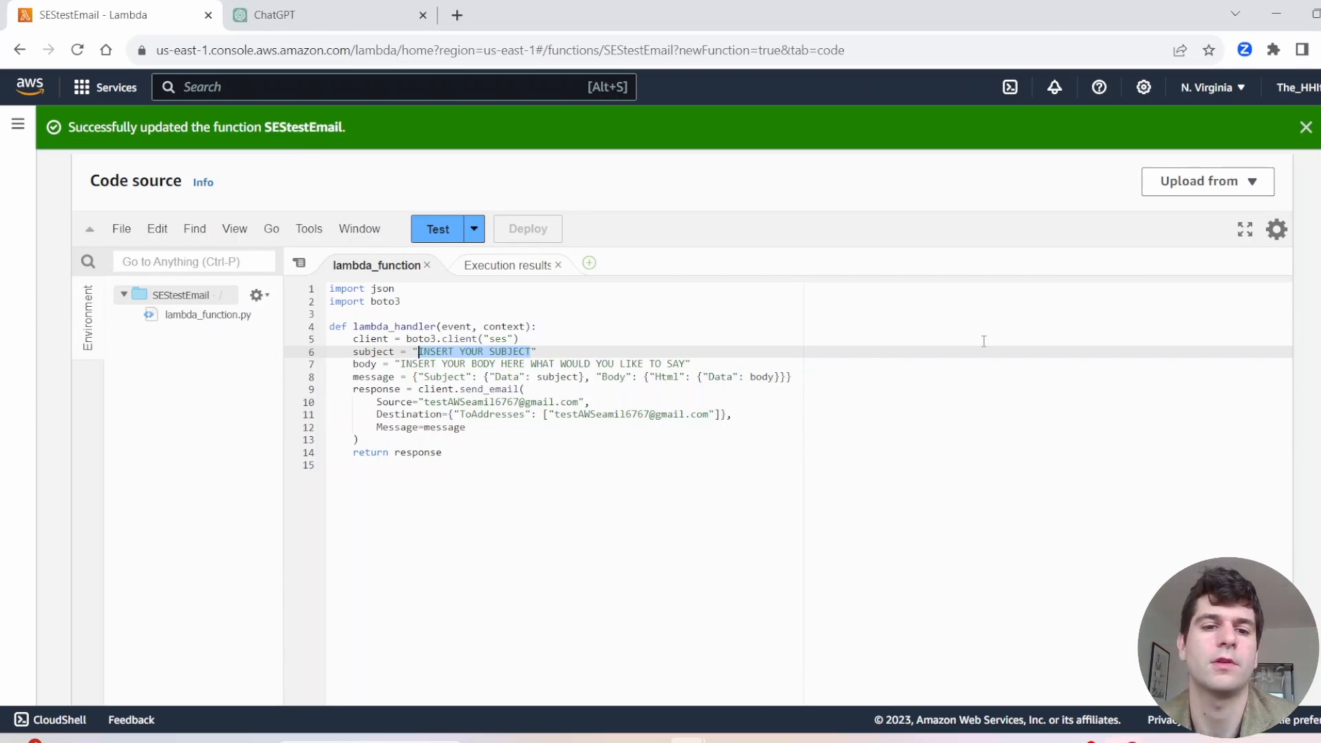
pyautogui.scroll(-3)
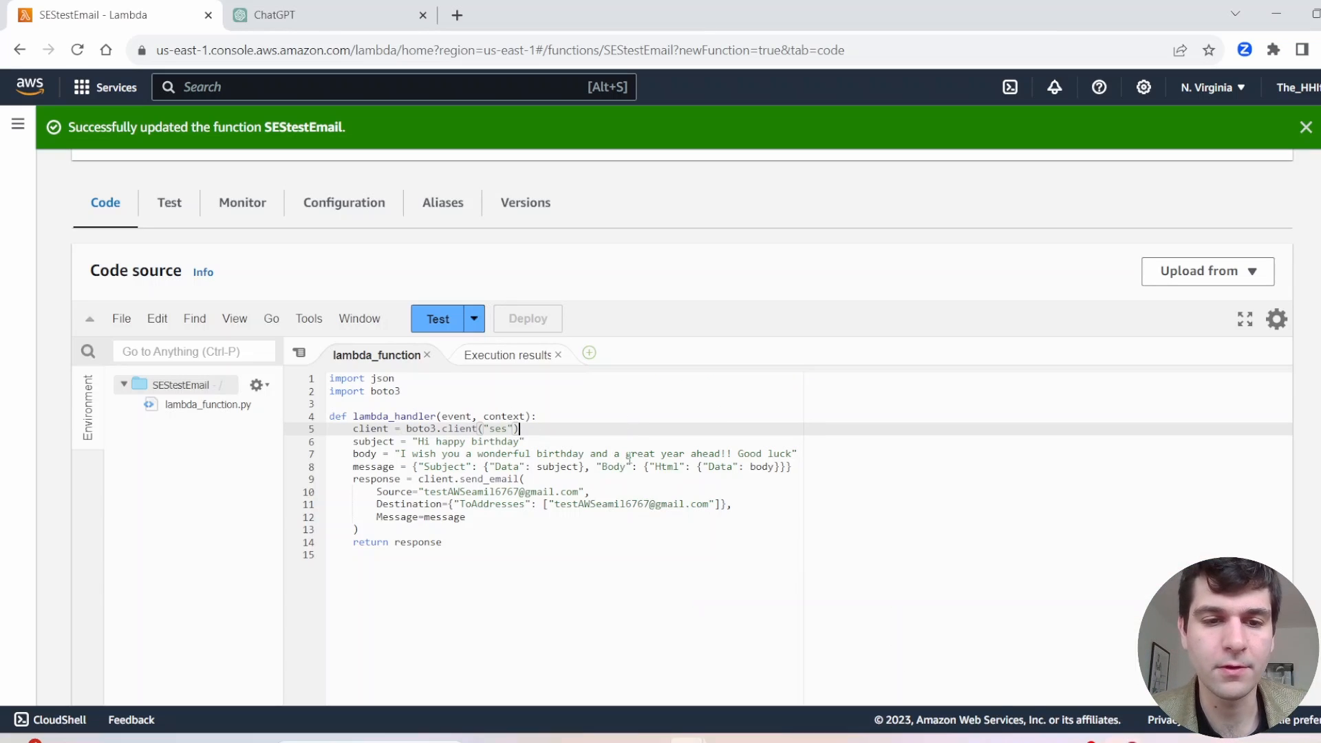
pyautogui.moveTo(693, 527)
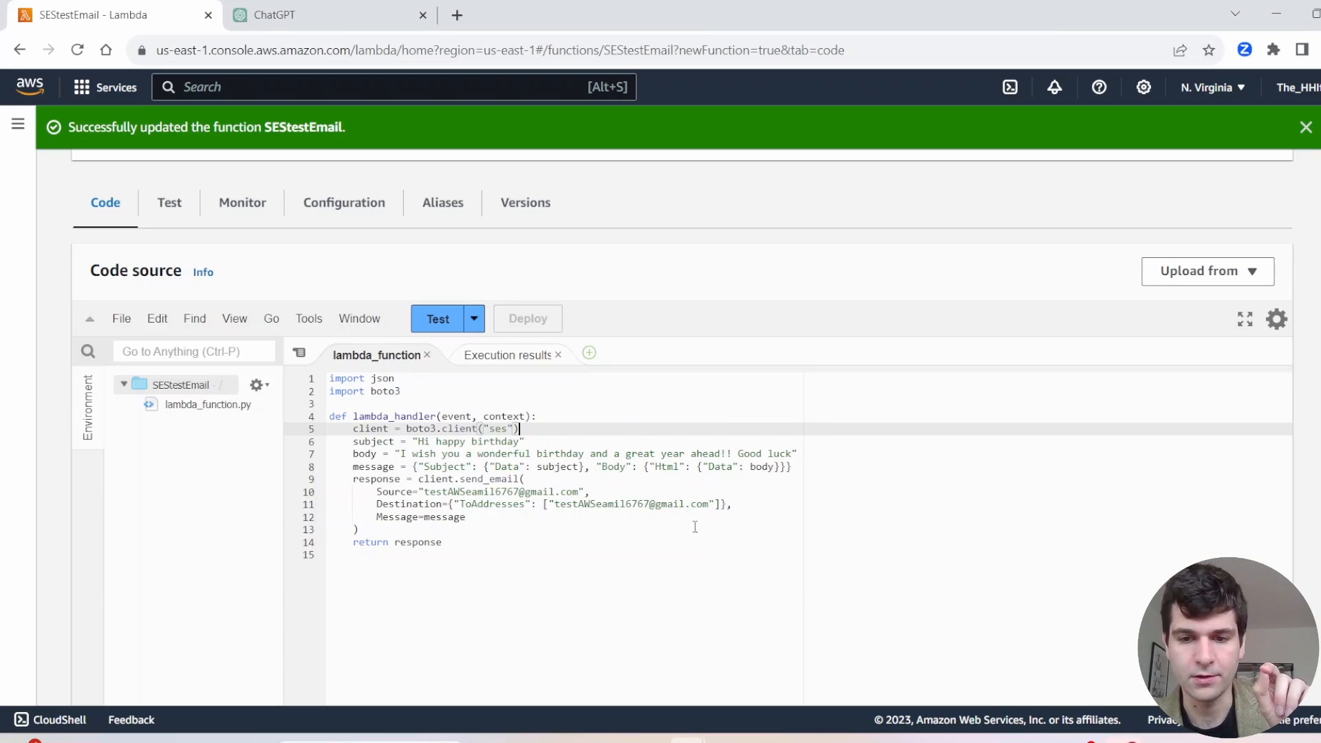